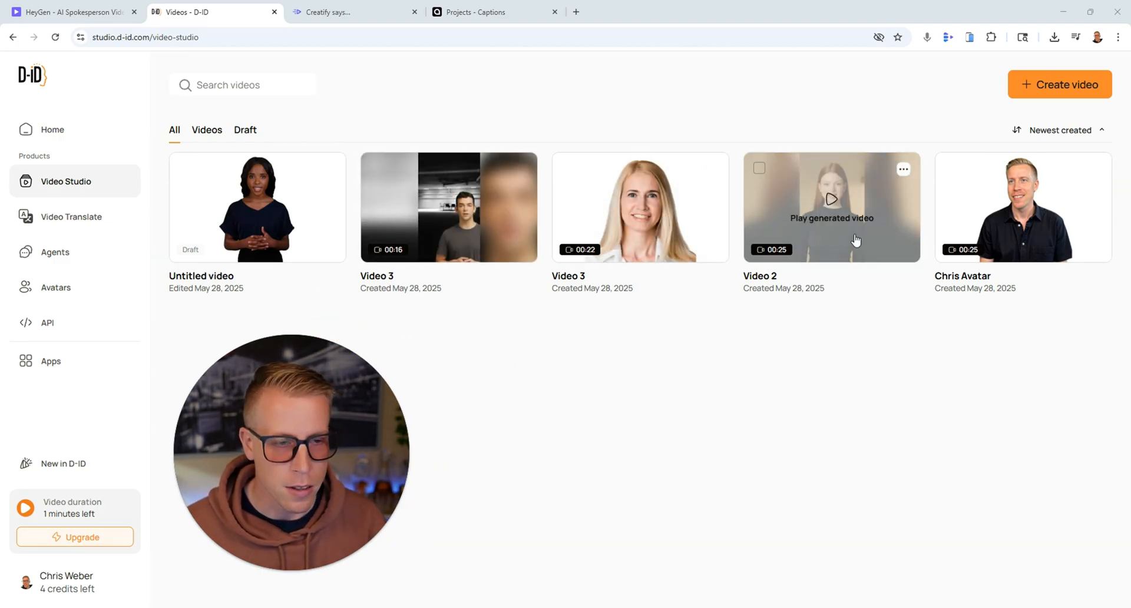
Preview Video 2 in the D-ID library, playing and pausing it before closing the dialog.
{"action": "left_click", "coordinate": [831, 207]}
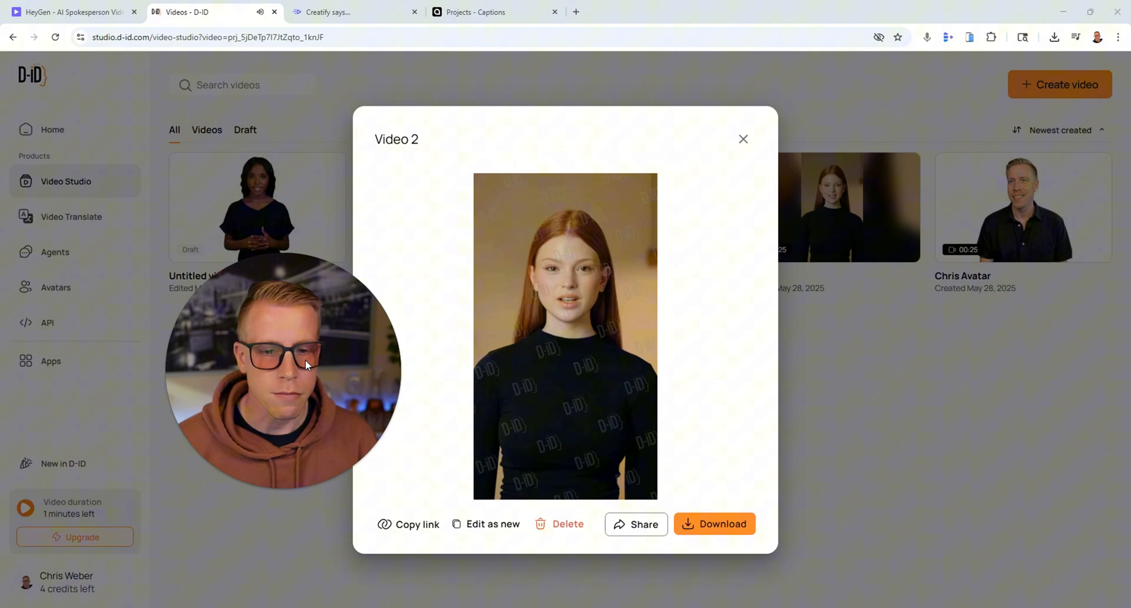
{"action": "left_click", "coordinate": [565, 335]}
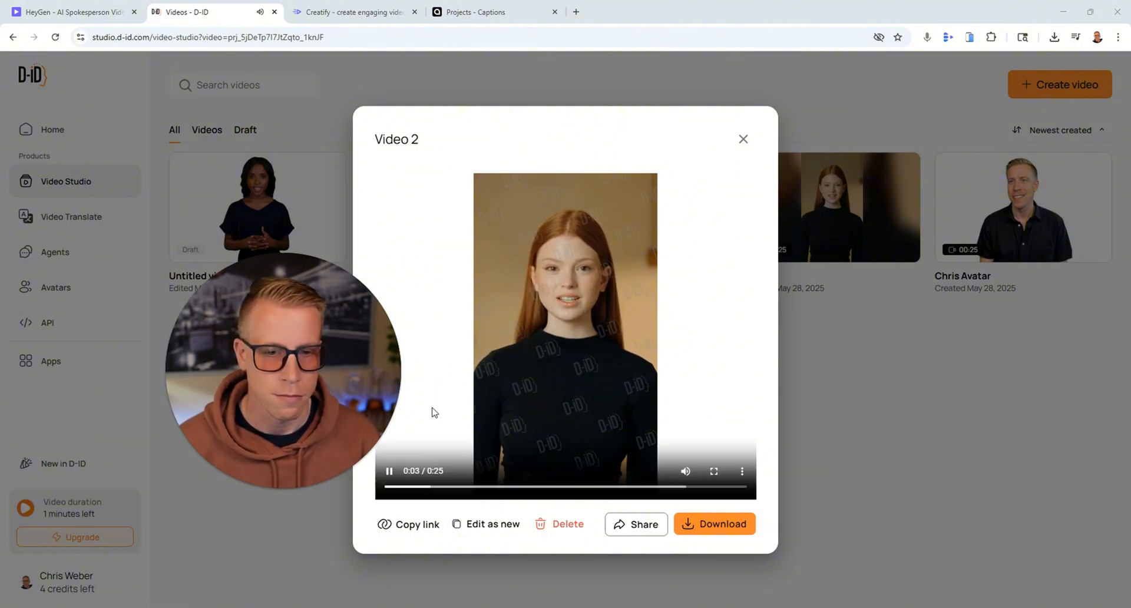
{"action": "left_click", "coordinate": [389, 472]}
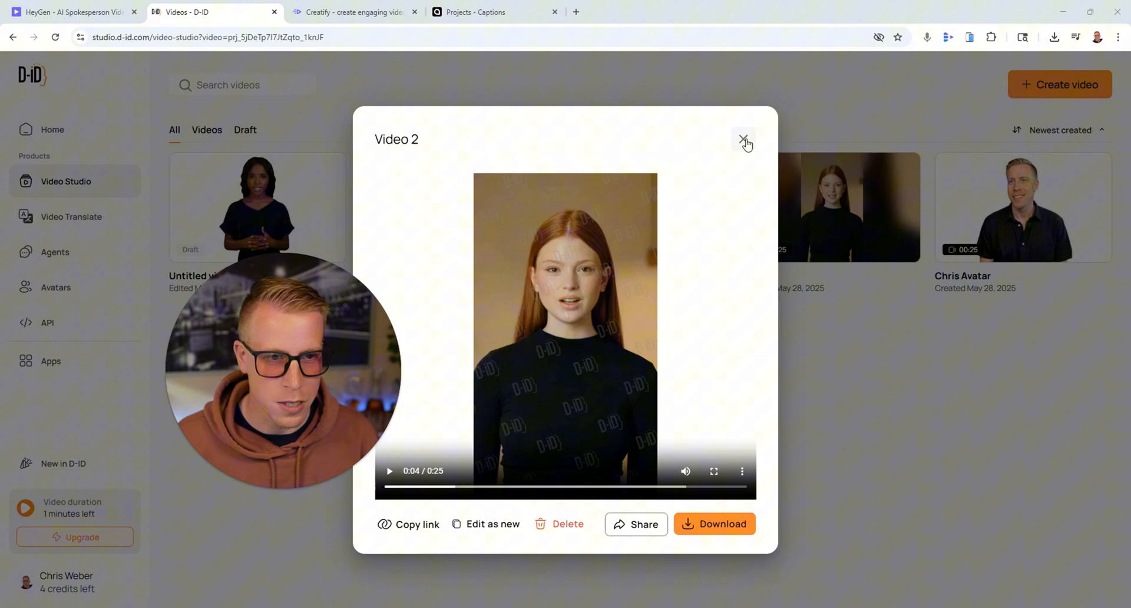
{"action": "left_click", "coordinate": [743, 139]}
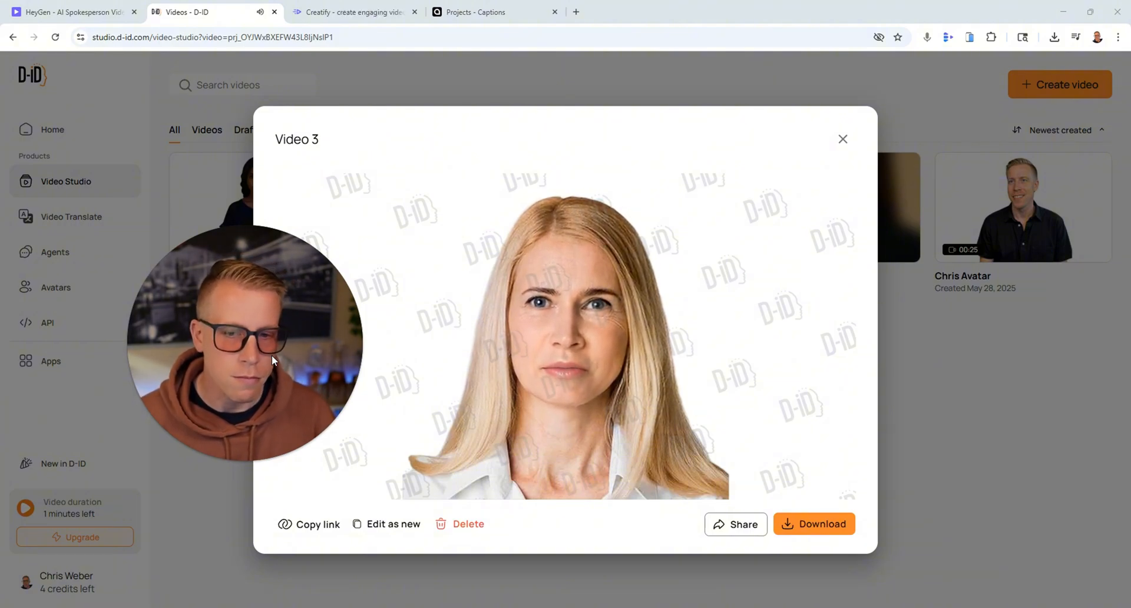
Play Video 3 through and close its preview dialog.
{"action": "left_click", "coordinate": [565, 336]}
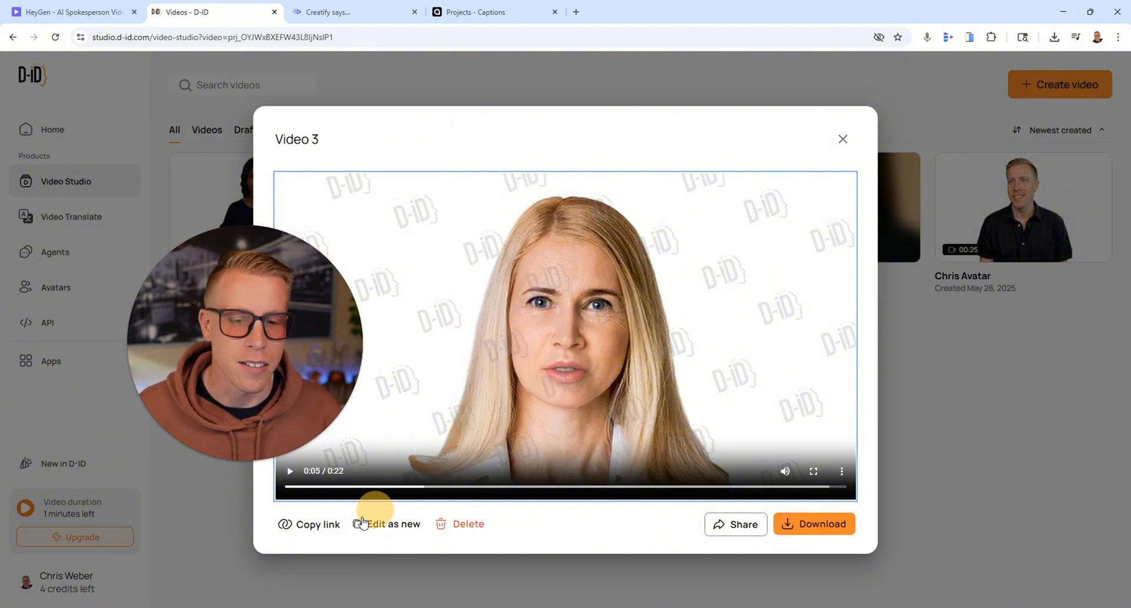
{"action": "left_click", "coordinate": [289, 470]}
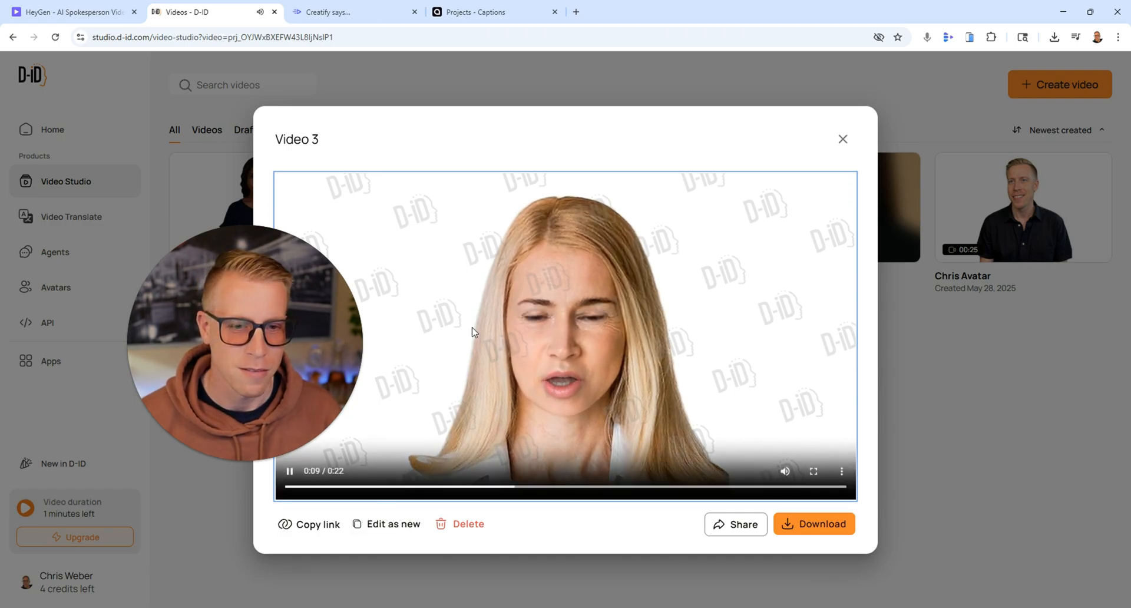
{"action": "left_click", "coordinate": [841, 139]}
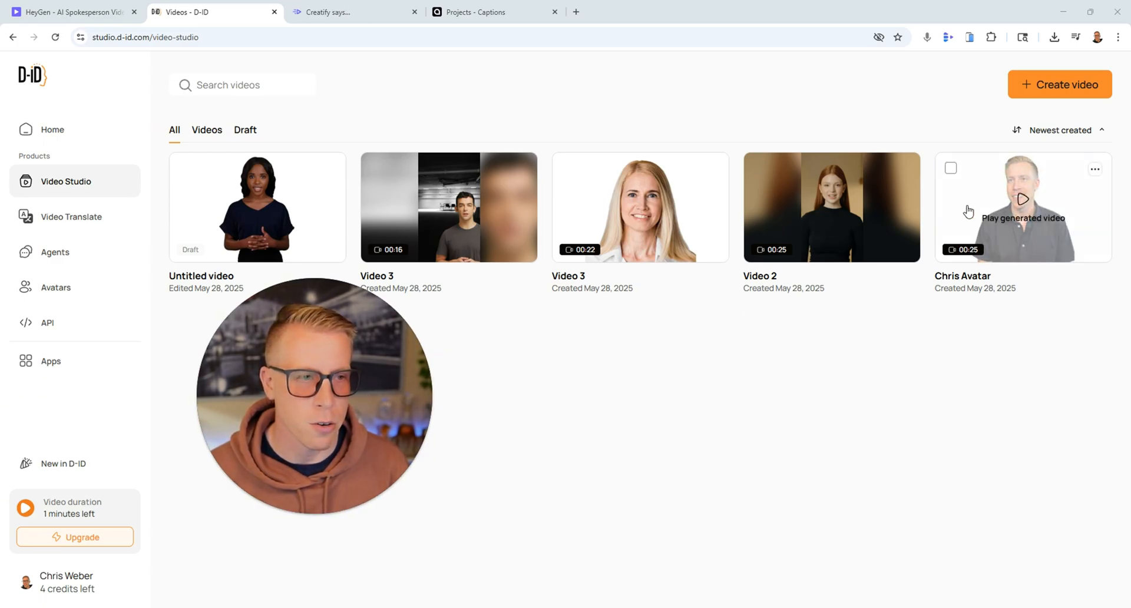
Preview the Chris Avatar video, pausing it and closing back to the library.
{"action": "left_click", "coordinate": [1020, 207]}
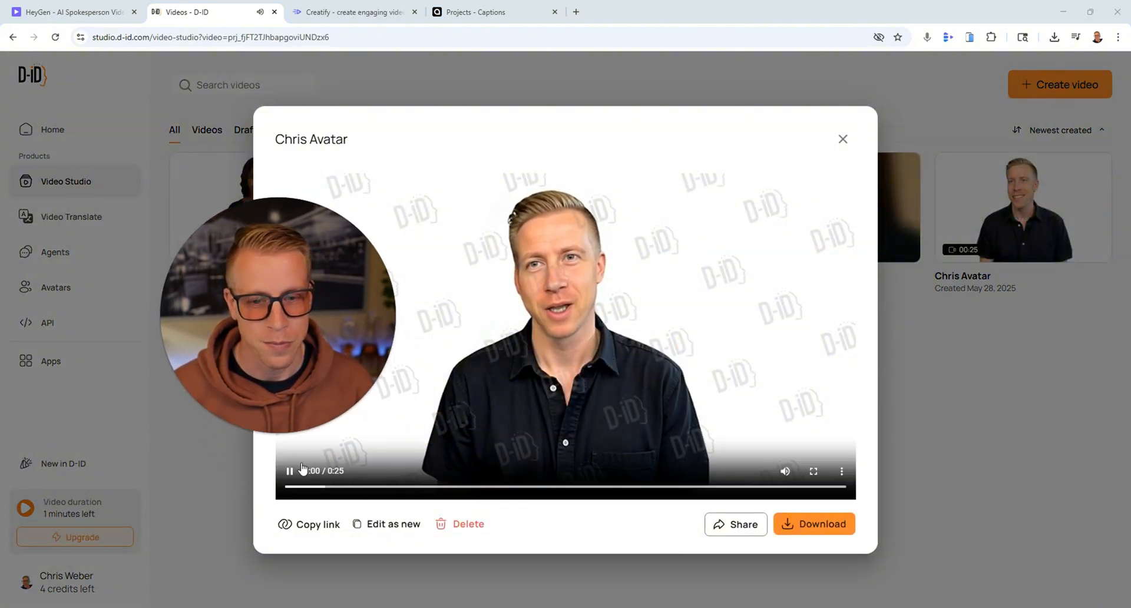
{"action": "left_click", "coordinate": [290, 470]}
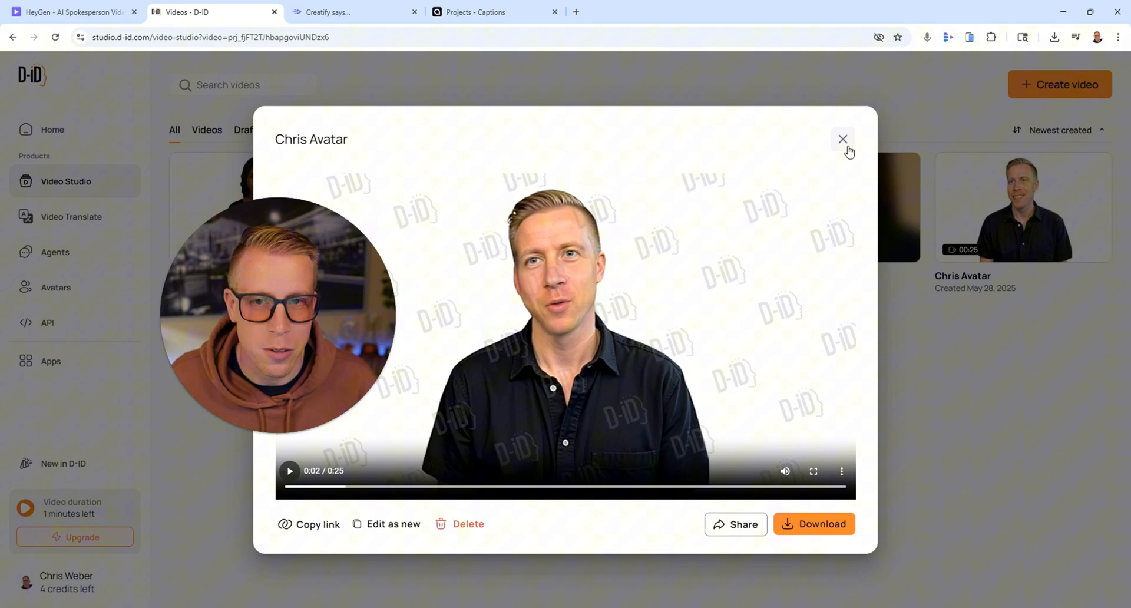
{"action": "left_click", "coordinate": [843, 139]}
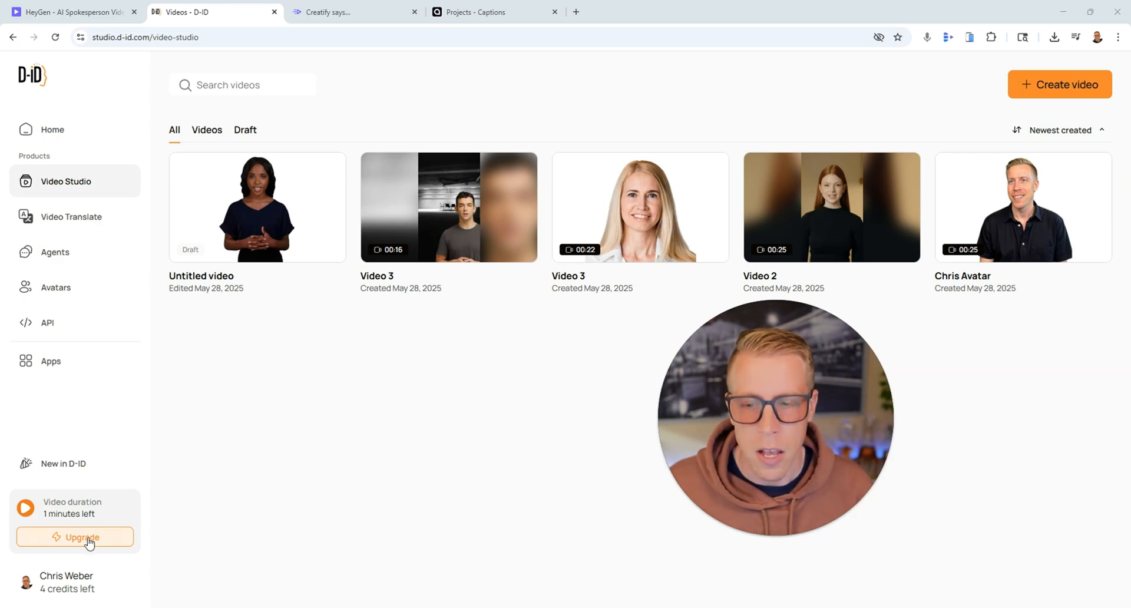
Review D-ID's pricing plans billed monthly, then return to the video library tab.
{"action": "left_click", "coordinate": [75, 538]}
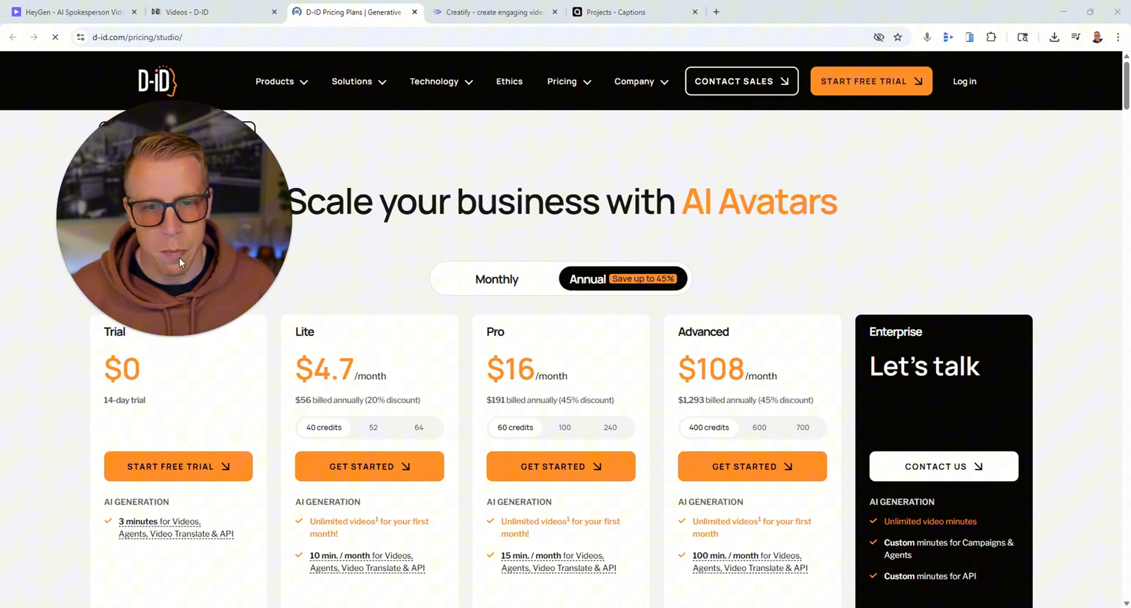
{"action": "left_click", "coordinate": [496, 278]}
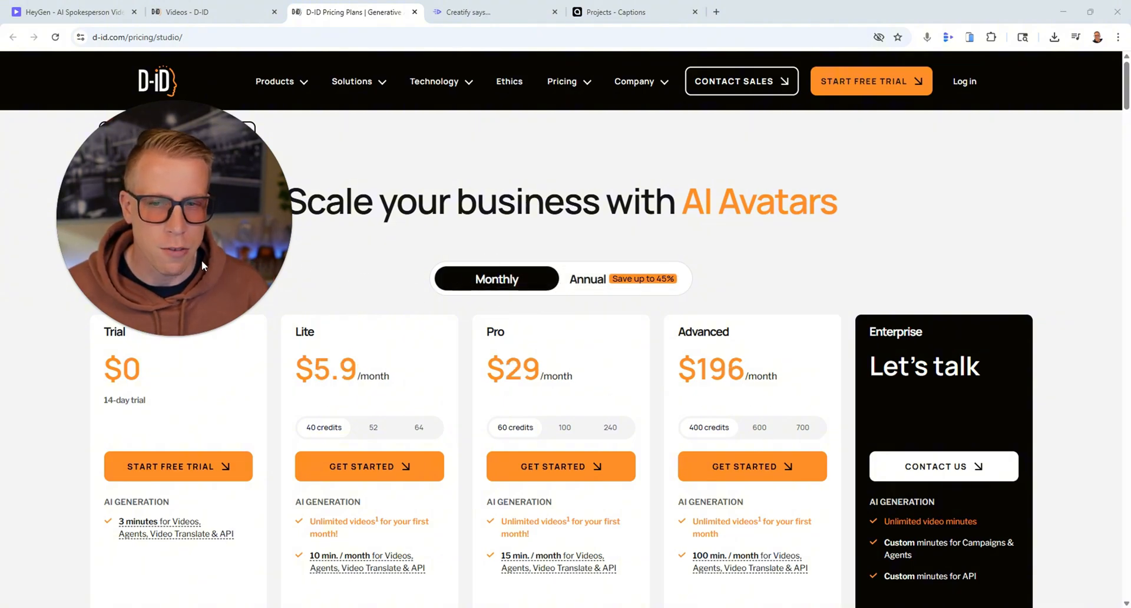
{"action": "scroll", "scroll_direction": "down", "scroll_amount": 3}
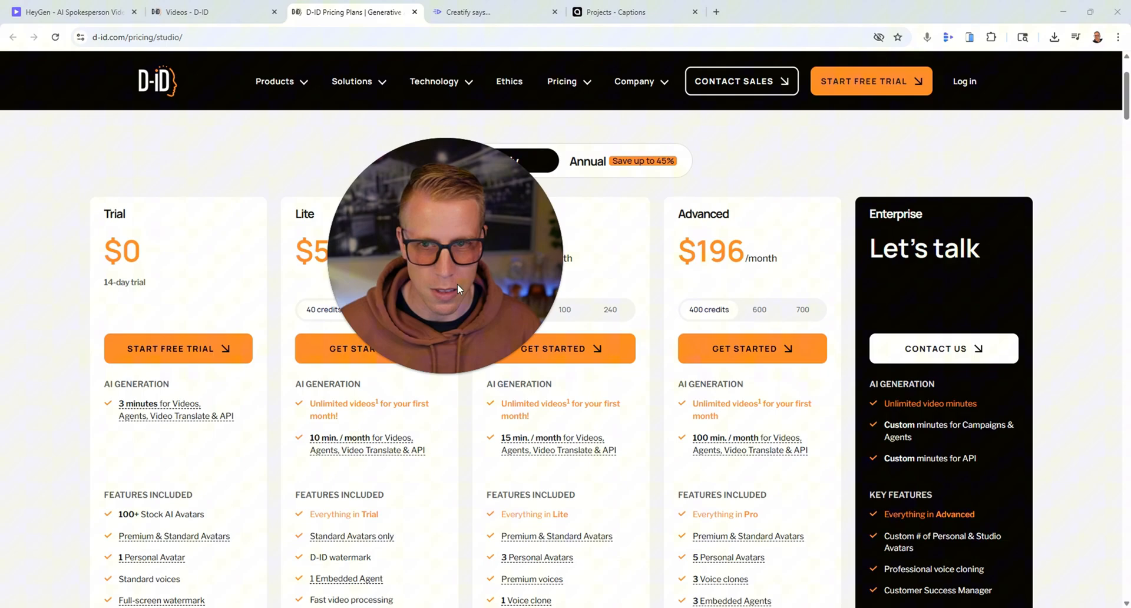
{"action": "left_click", "coordinate": [209, 12]}
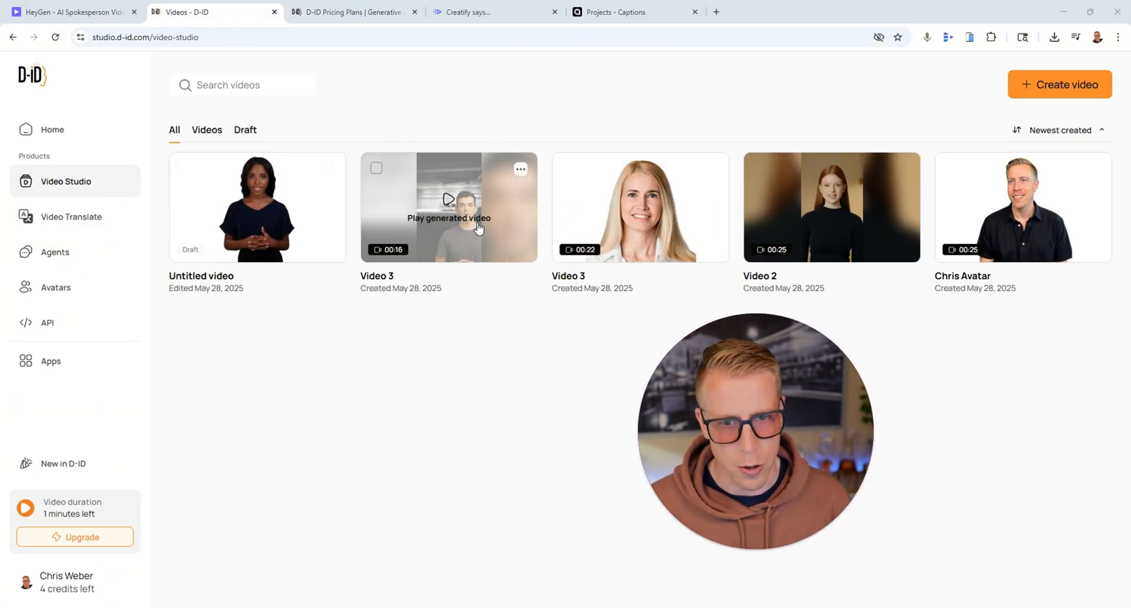
Glance at Video 3 and make an editable 'Copy of Video 3' from its options menu.
{"action": "left_click", "coordinate": [448, 207]}
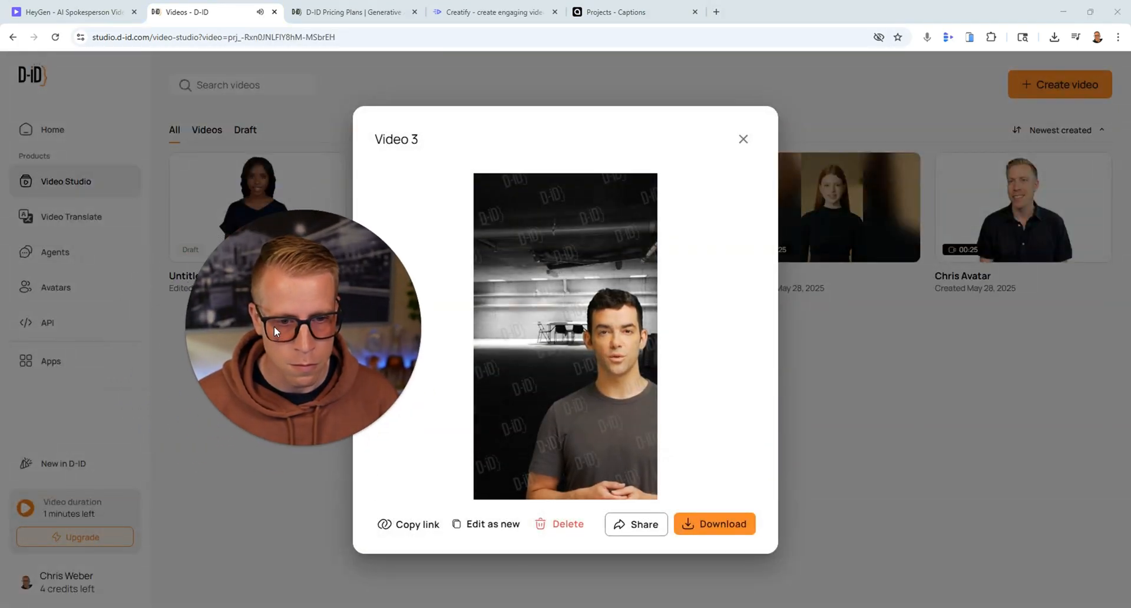
{"action": "left_click", "coordinate": [743, 139]}
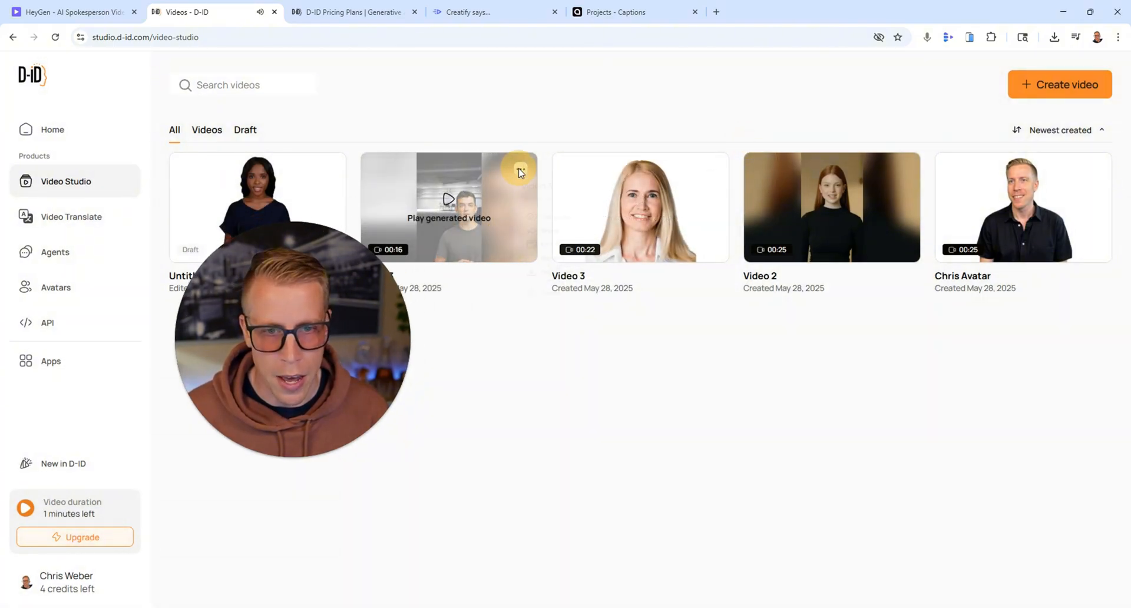
{"action": "left_click", "coordinate": [521, 168]}
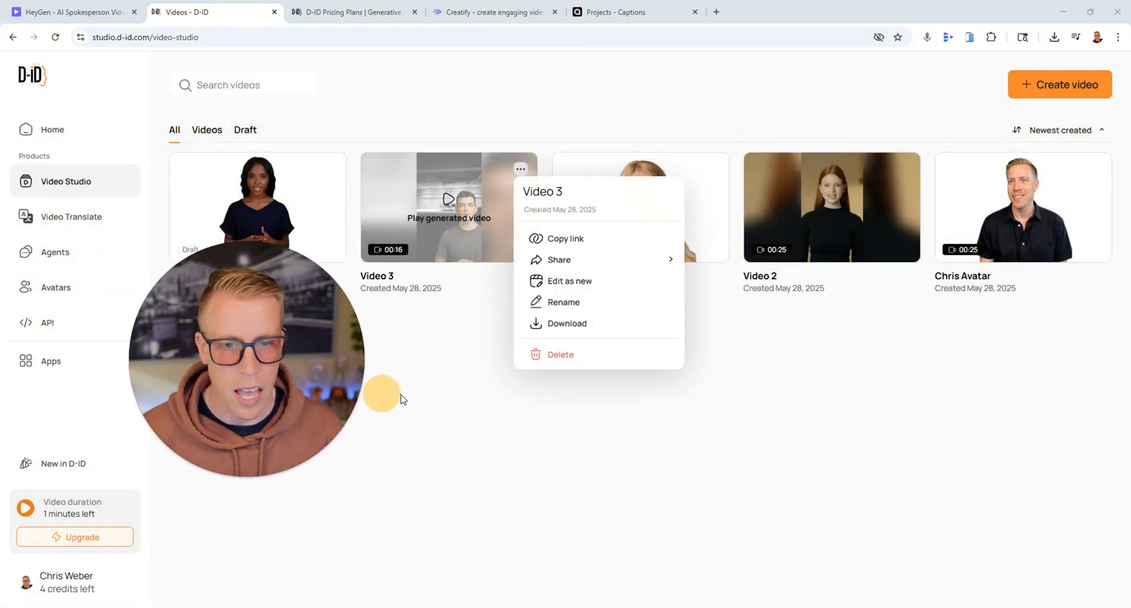
{"action": "left_click", "coordinate": [569, 280]}
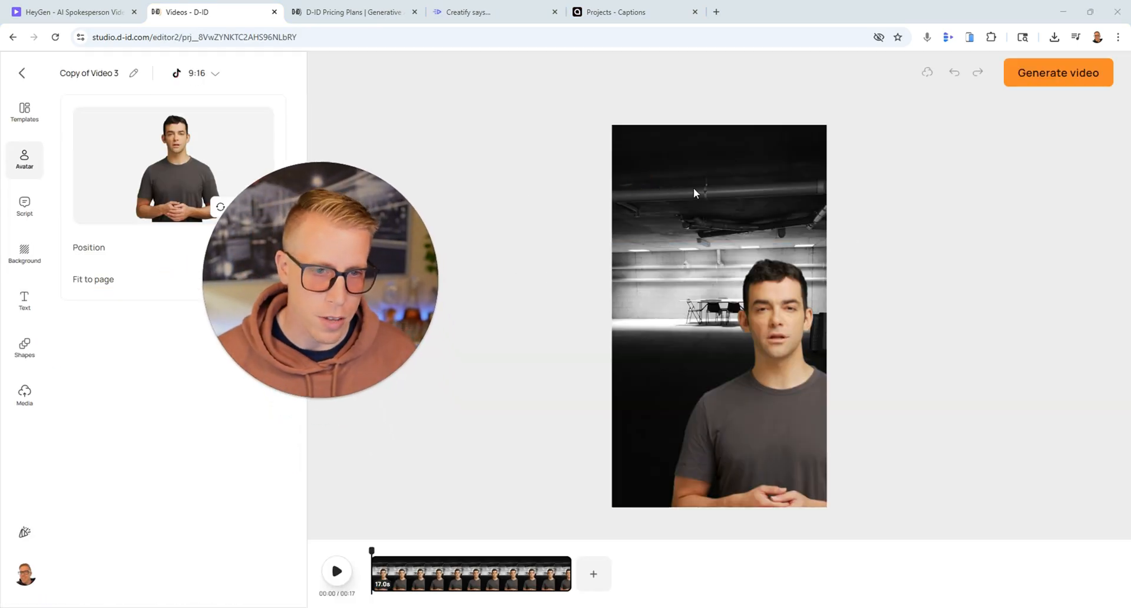
Try the bright lounge background, then apply the office background with sticky notes.
{"action": "left_click", "coordinate": [23, 252]}
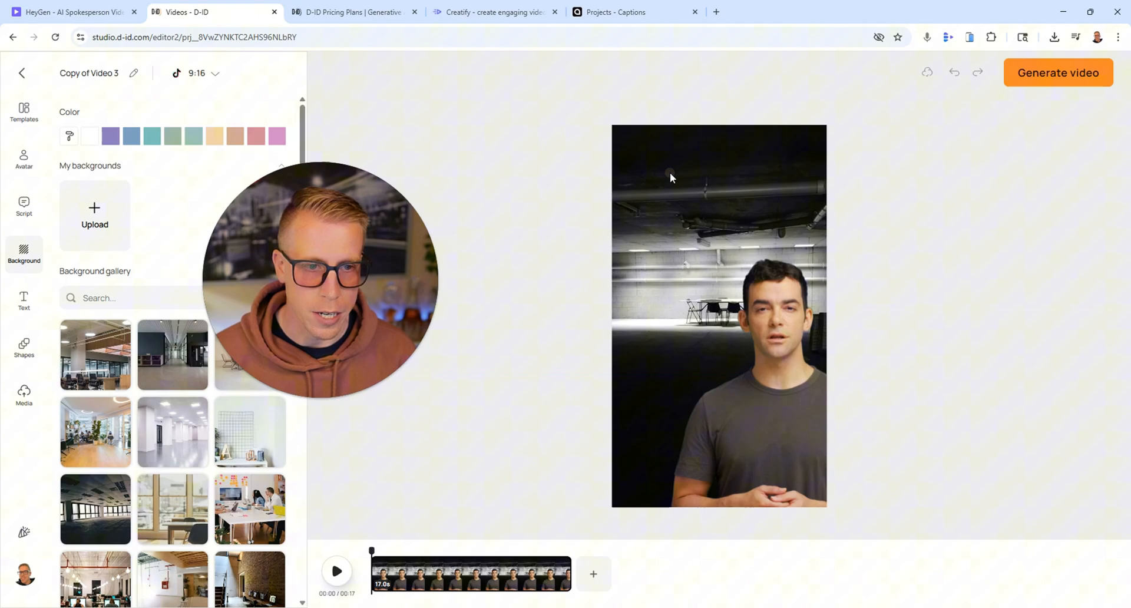
{"action": "left_click", "coordinate": [248, 354]}
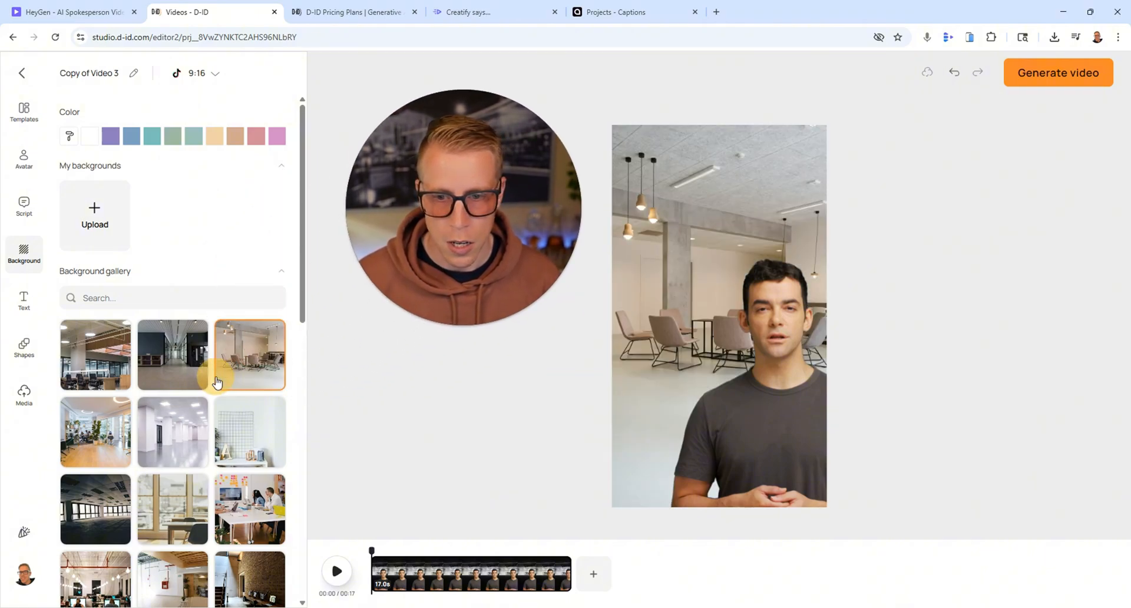
{"action": "left_click", "coordinate": [248, 431]}
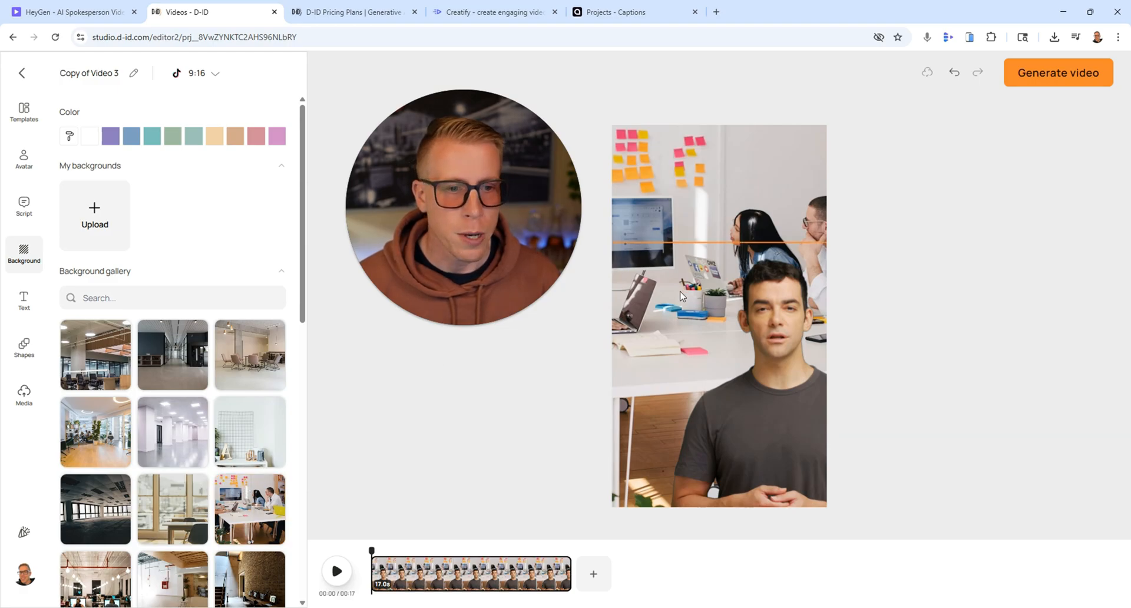
{"action": "left_click", "coordinate": [95, 508]}
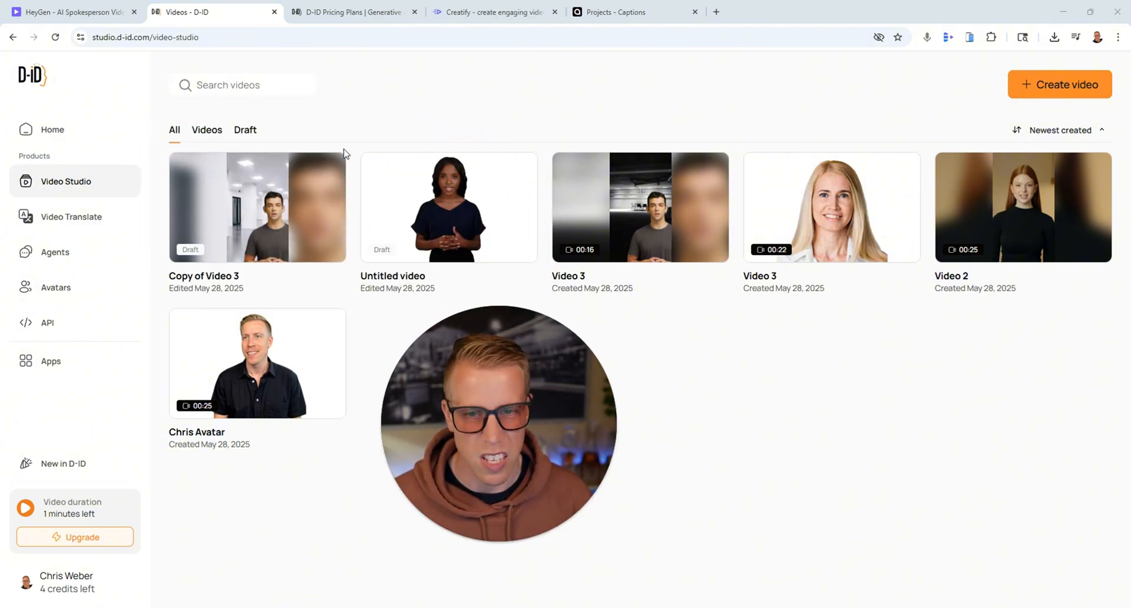
In HeyGen, view and dismiss the subscription plans, then open the Policygenius review video.
{"action": "left_click", "coordinate": [71, 12]}
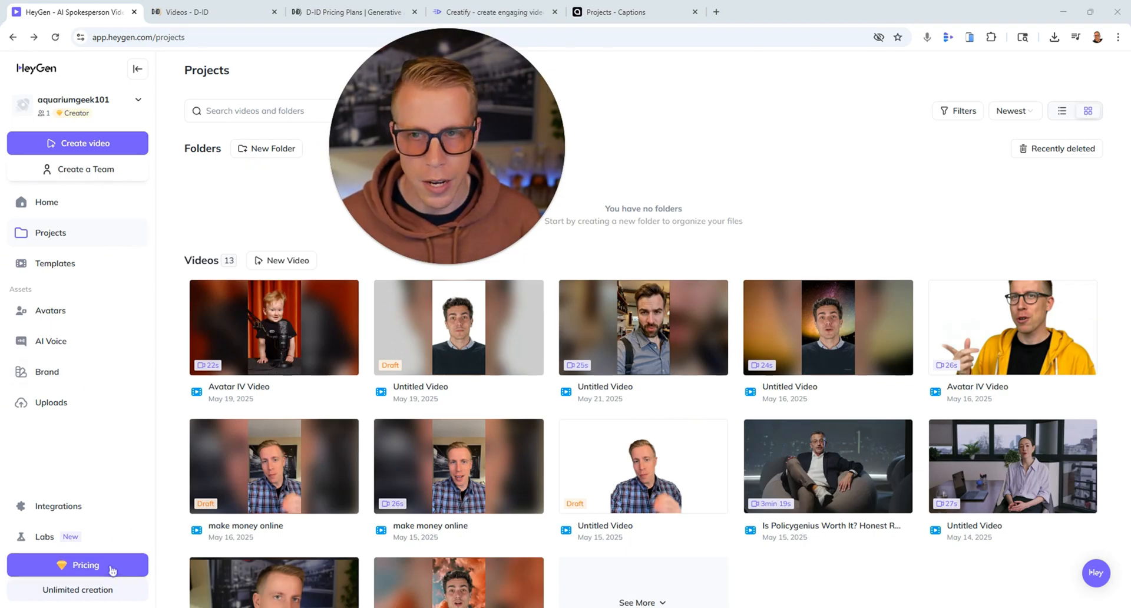
{"action": "left_click", "coordinate": [78, 565]}
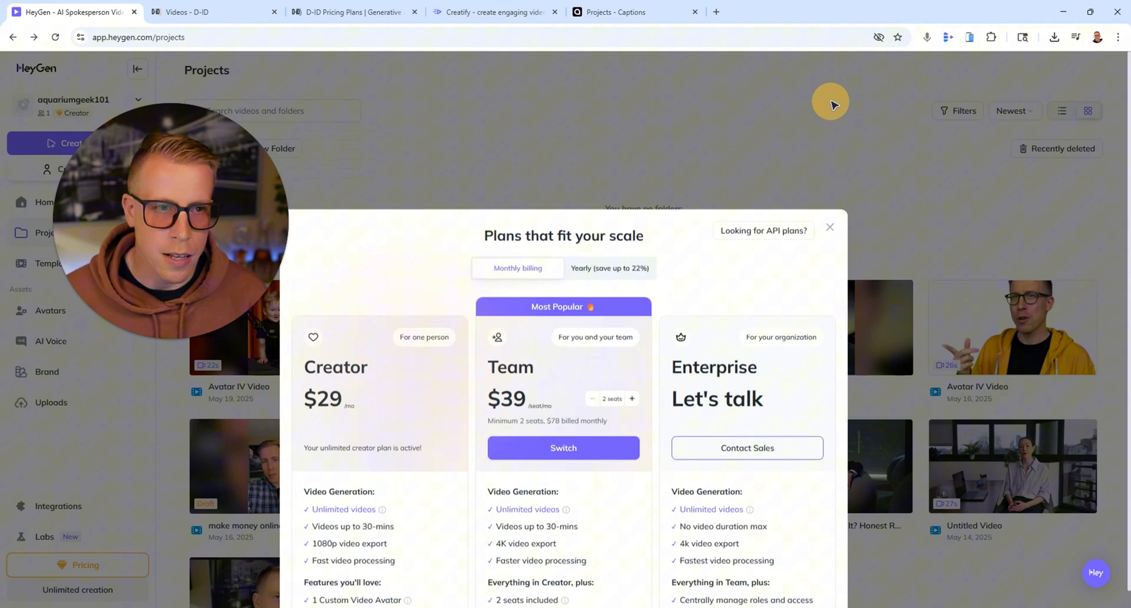
{"action": "left_click", "coordinate": [829, 228]}
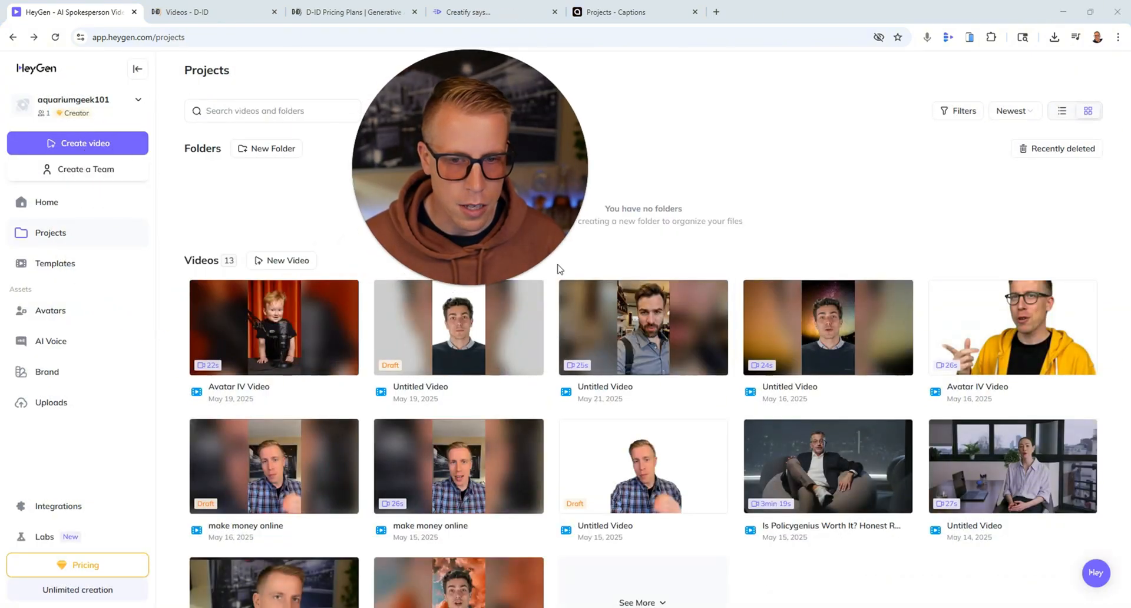
{"action": "left_click", "coordinate": [827, 465]}
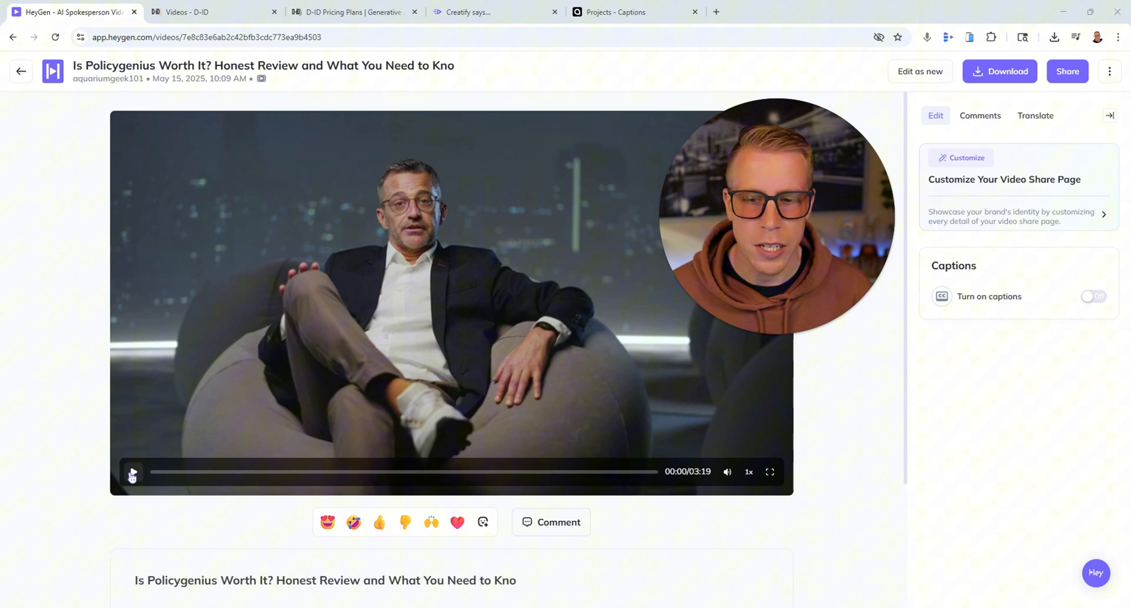
Play the Policygenius video briefly, pause it and return to the HeyGen projects library.
{"action": "left_click", "coordinate": [132, 471]}
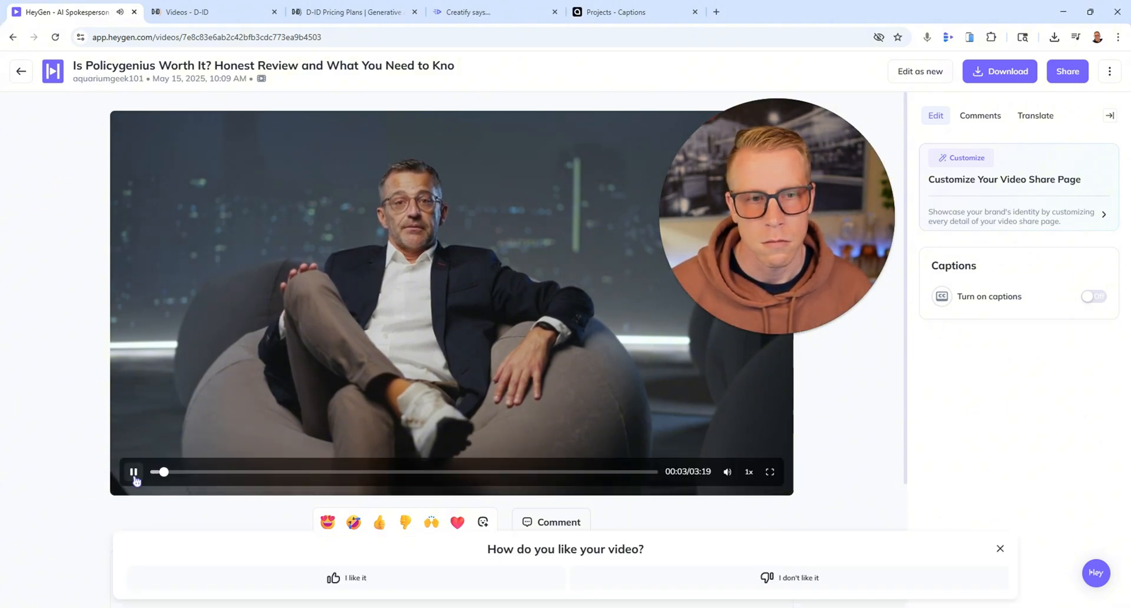
{"action": "left_click", "coordinate": [133, 471]}
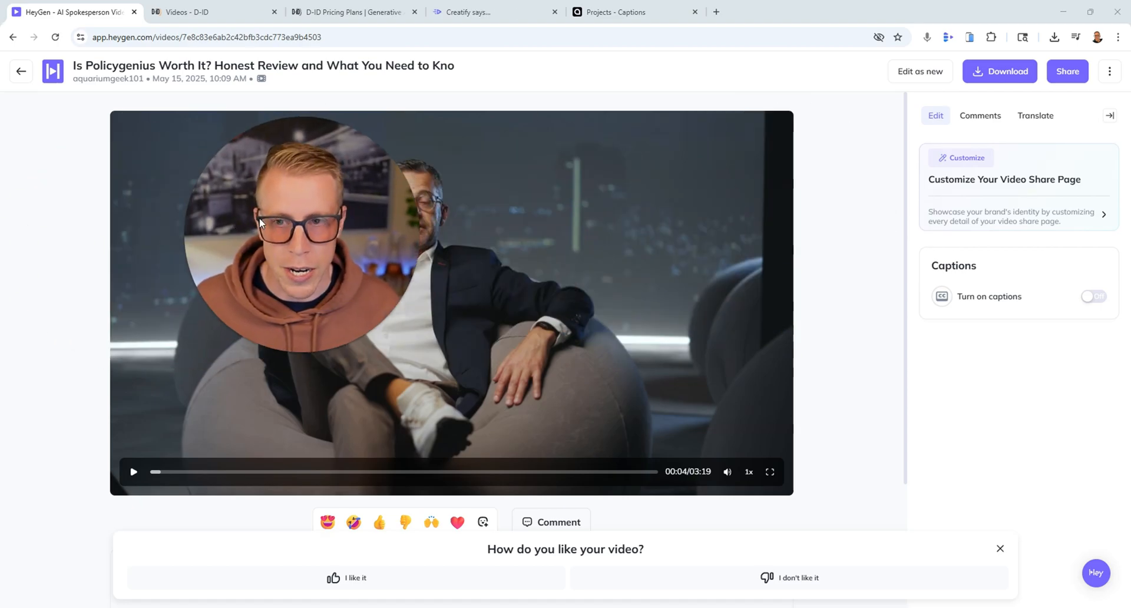
{"action": "left_click", "coordinate": [21, 71]}
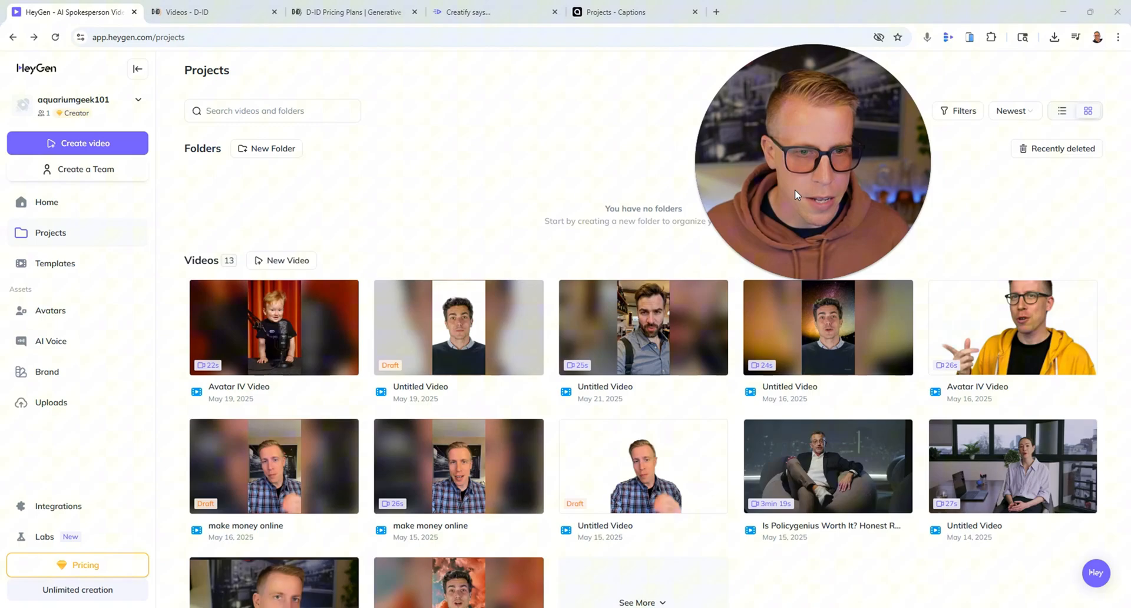
Glance at the D-ID and HeyGen tabs, then move on to the Creatify home page.
{"action": "left_click", "coordinate": [187, 12]}
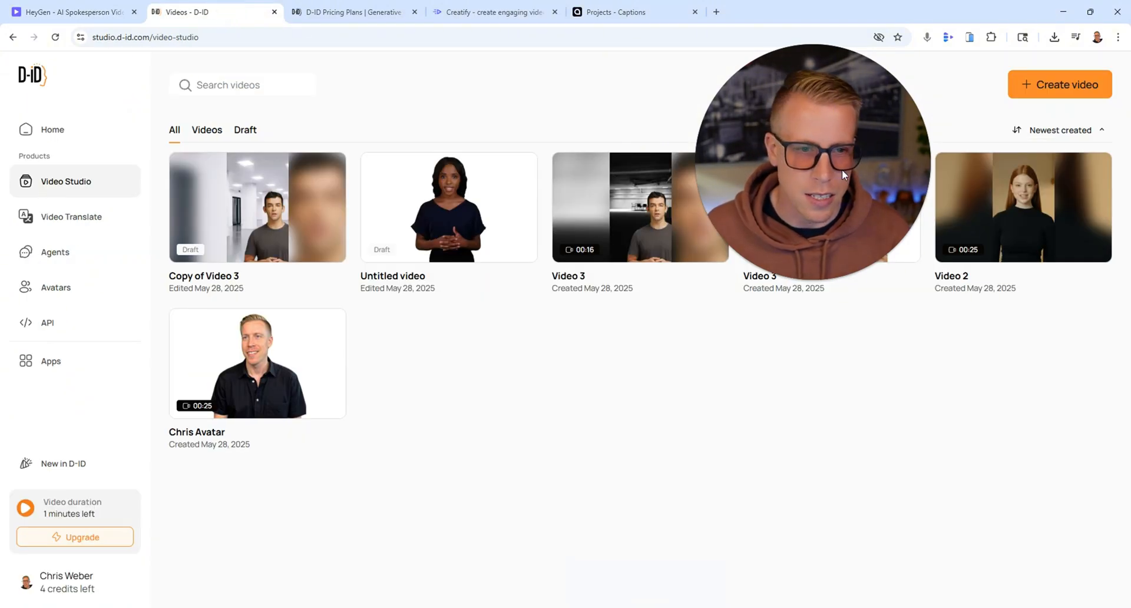
{"action": "left_click", "coordinate": [69, 12]}
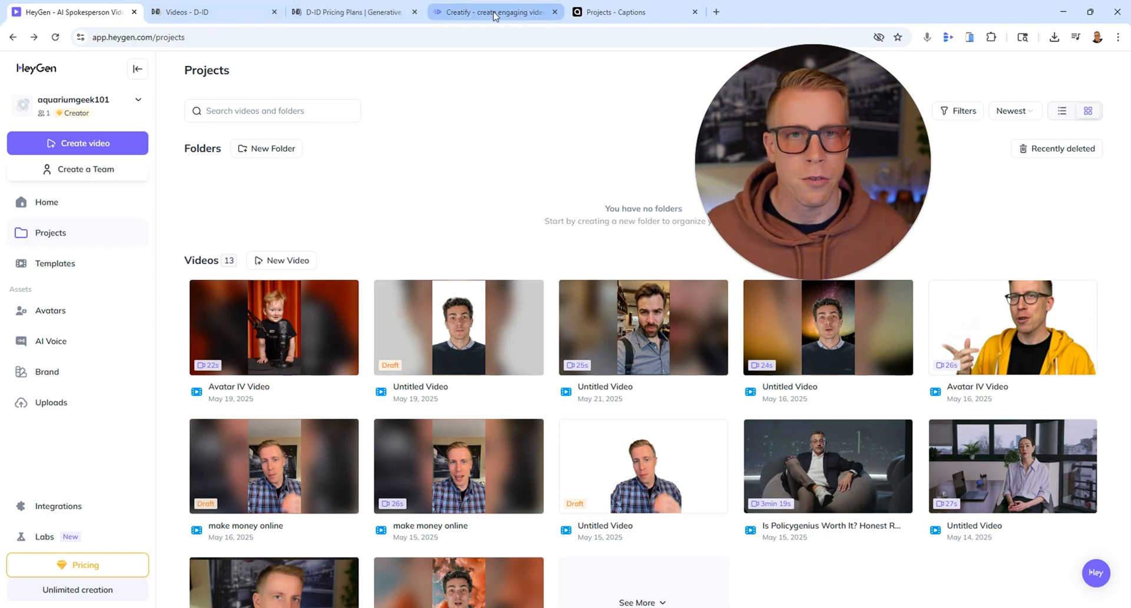
{"action": "left_click", "coordinate": [494, 12]}
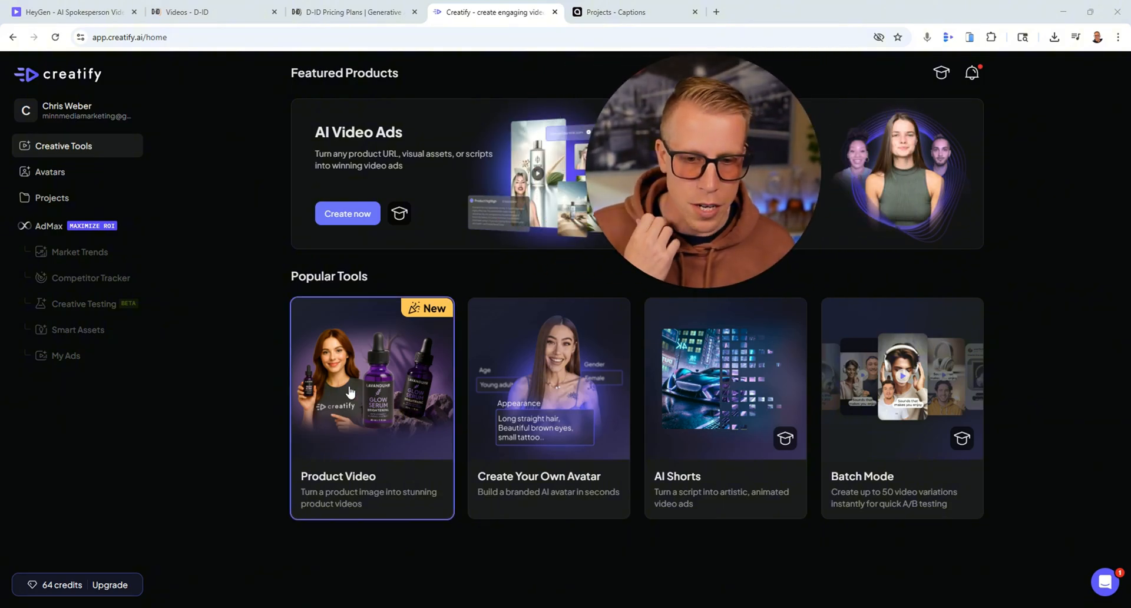
{"action": "left_click", "coordinate": [371, 408]}
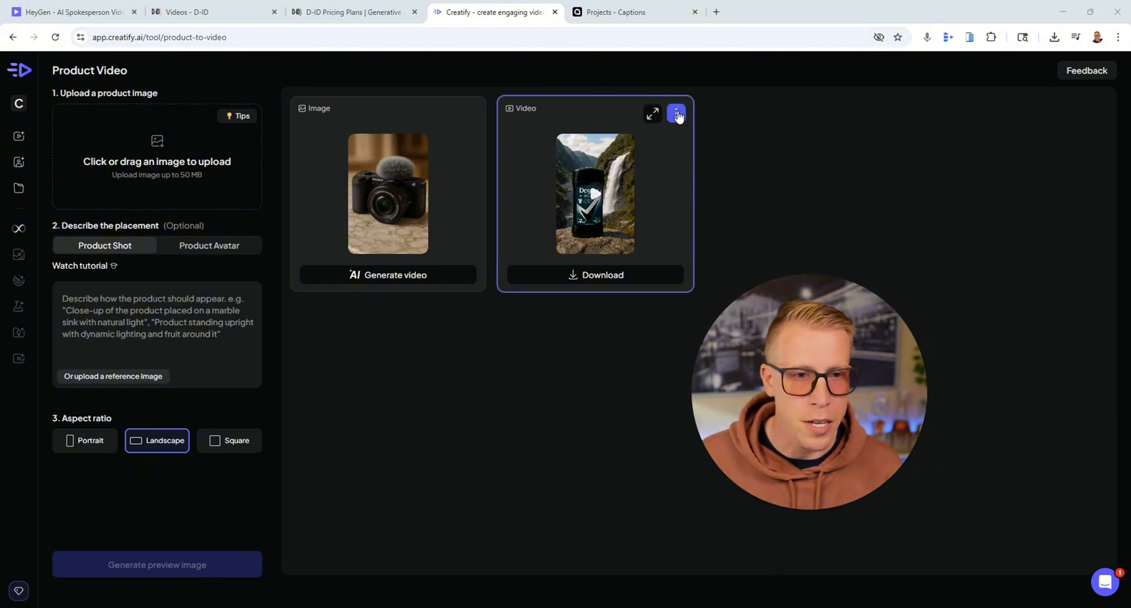
{"action": "left_click", "coordinate": [651, 114]}
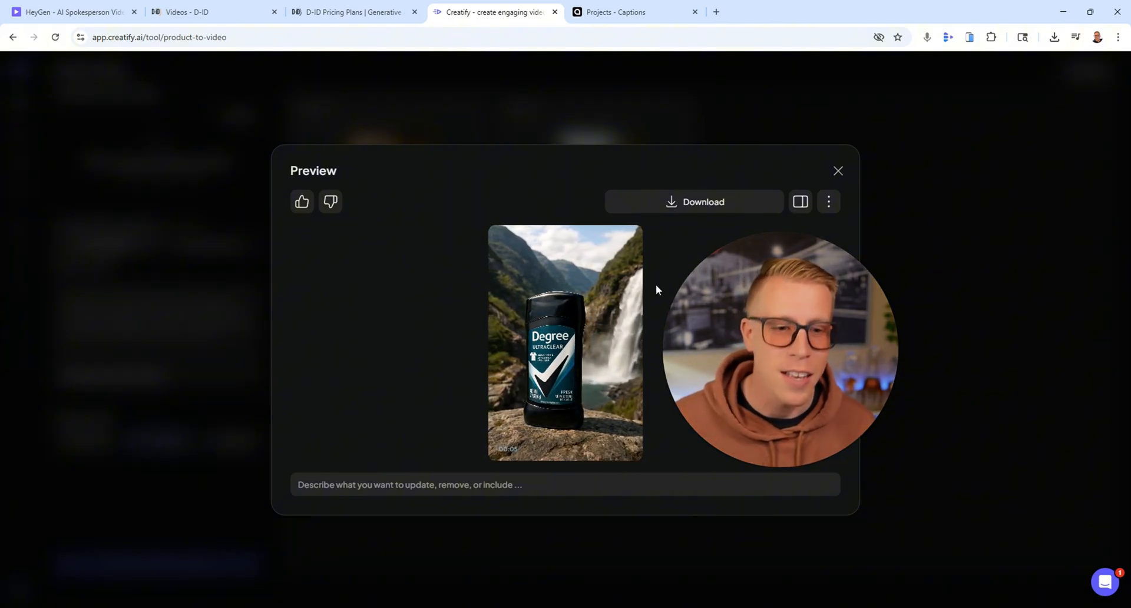
{"action": "left_click", "coordinate": [838, 171]}
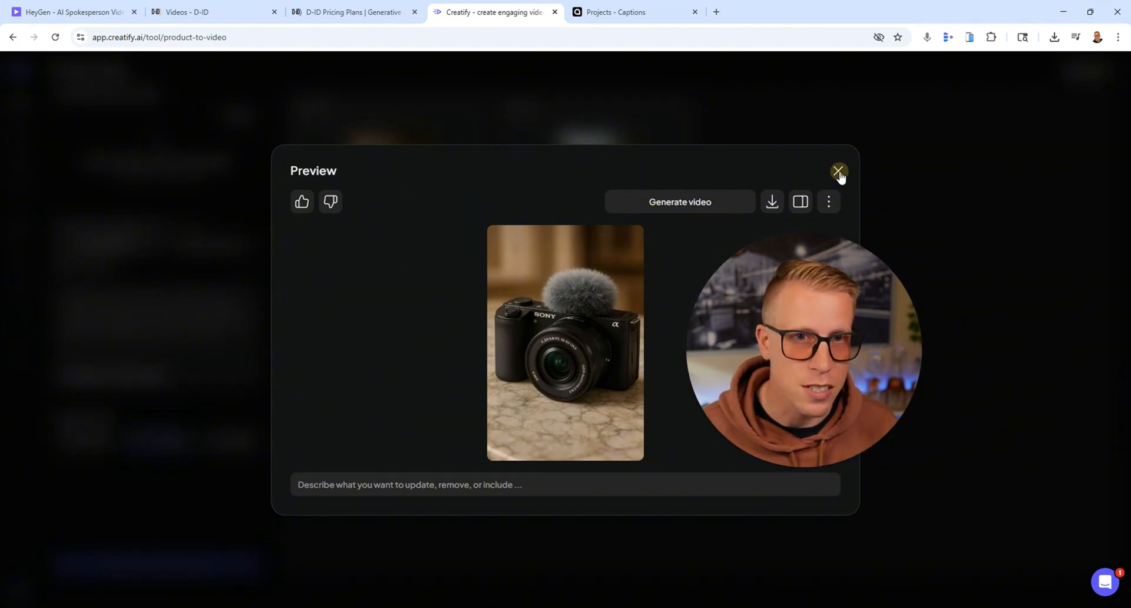
{"action": "left_click", "coordinate": [837, 176]}
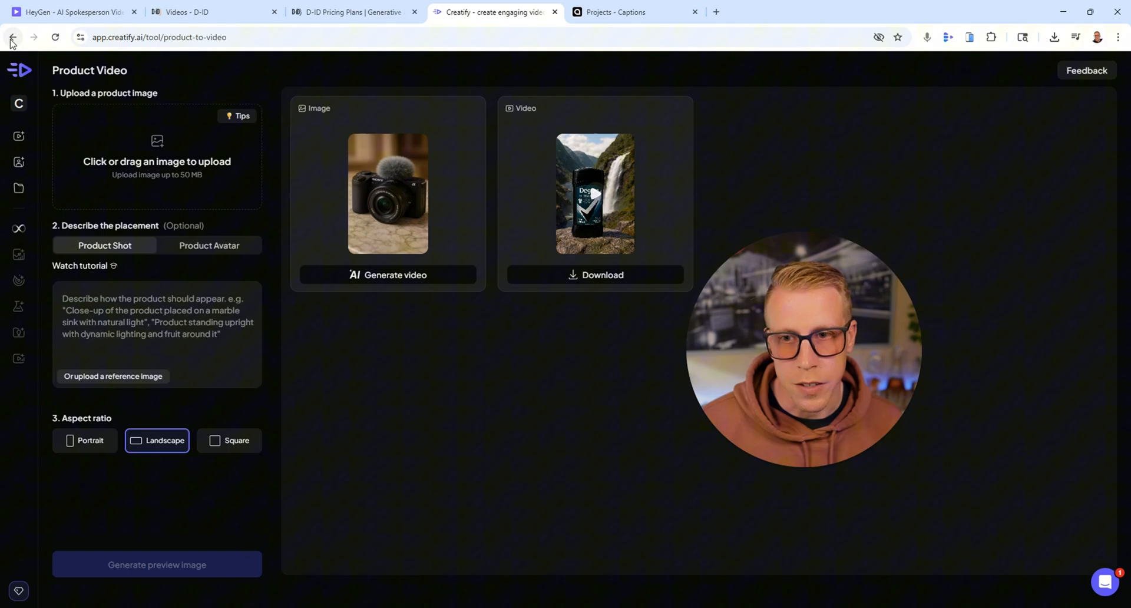
{"action": "left_click", "coordinate": [12, 37]}
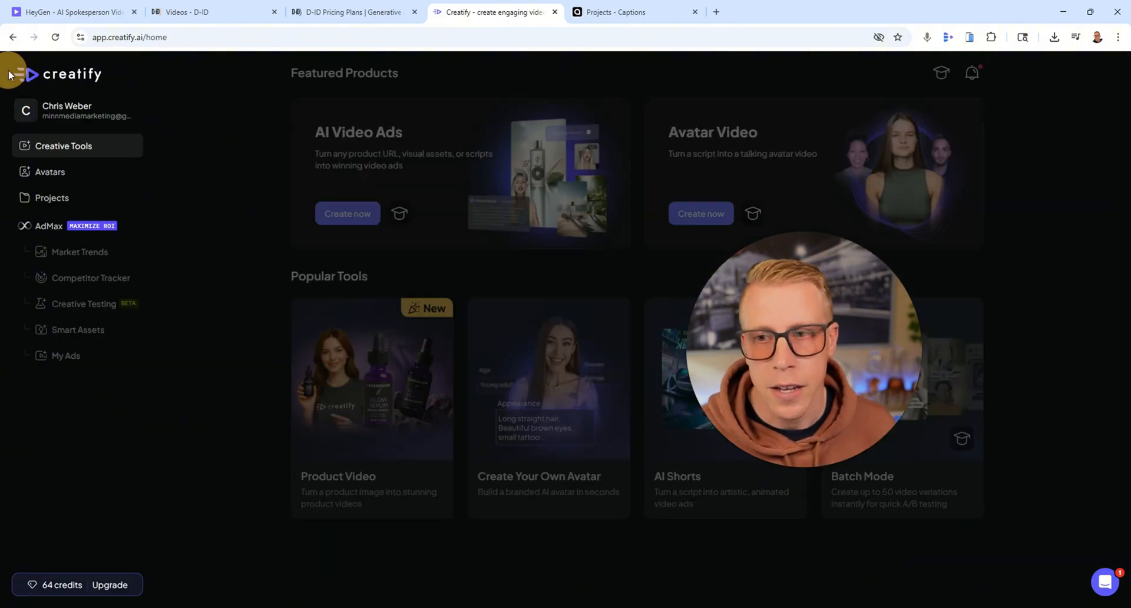
Preview the first-home-buying avatar video project in Creatify and leave its page.
{"action": "left_click", "coordinate": [52, 197]}
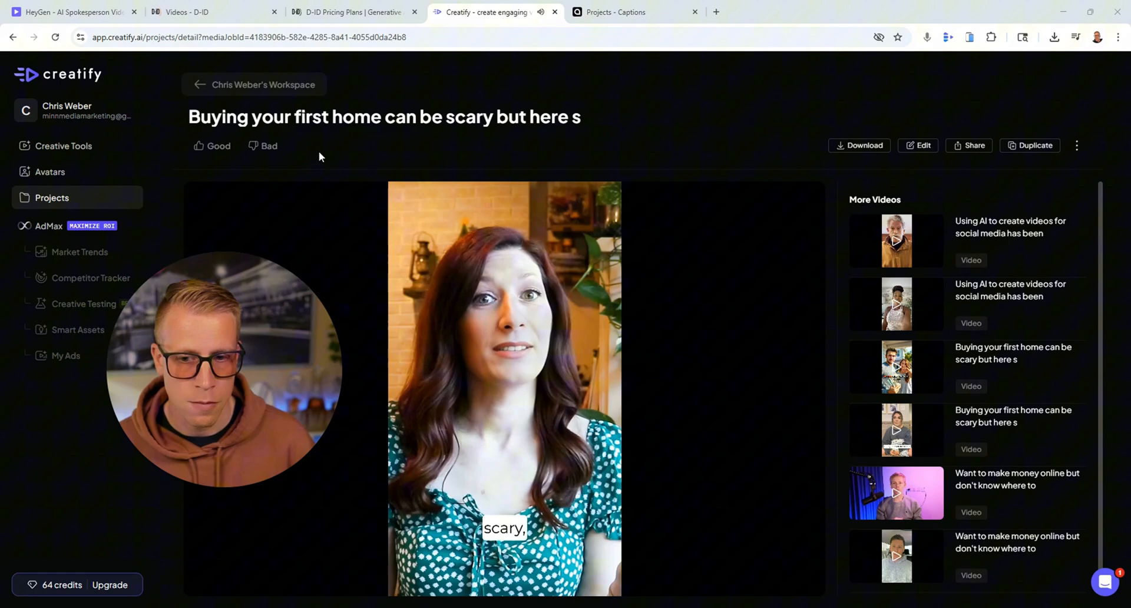
{"action": "left_click", "coordinate": [503, 390]}
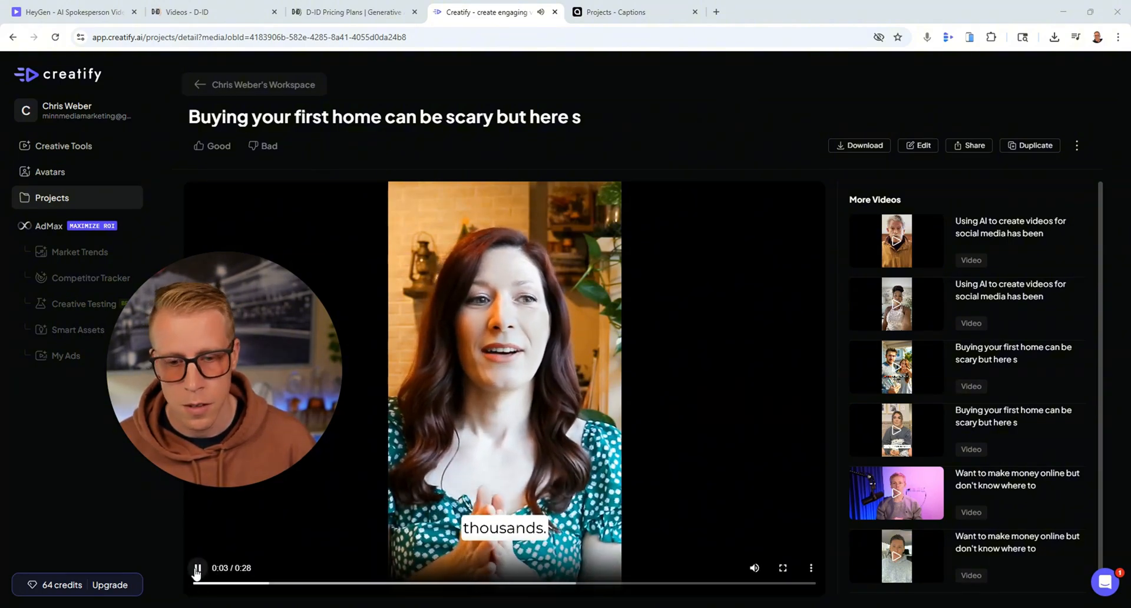
{"action": "left_click", "coordinate": [197, 568]}
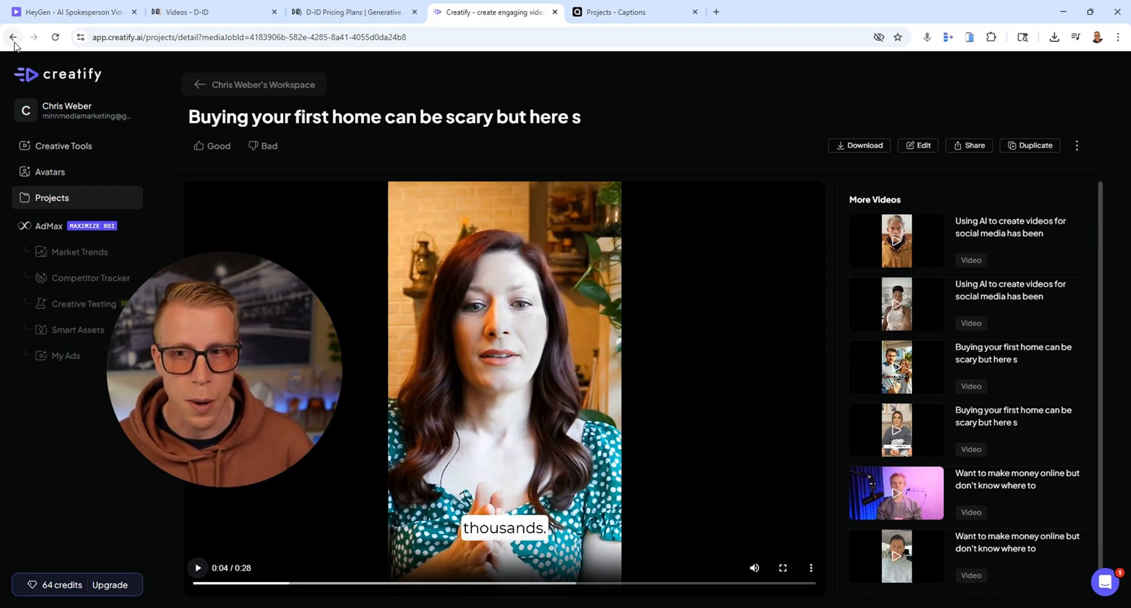
{"action": "left_click", "coordinate": [896, 241]}
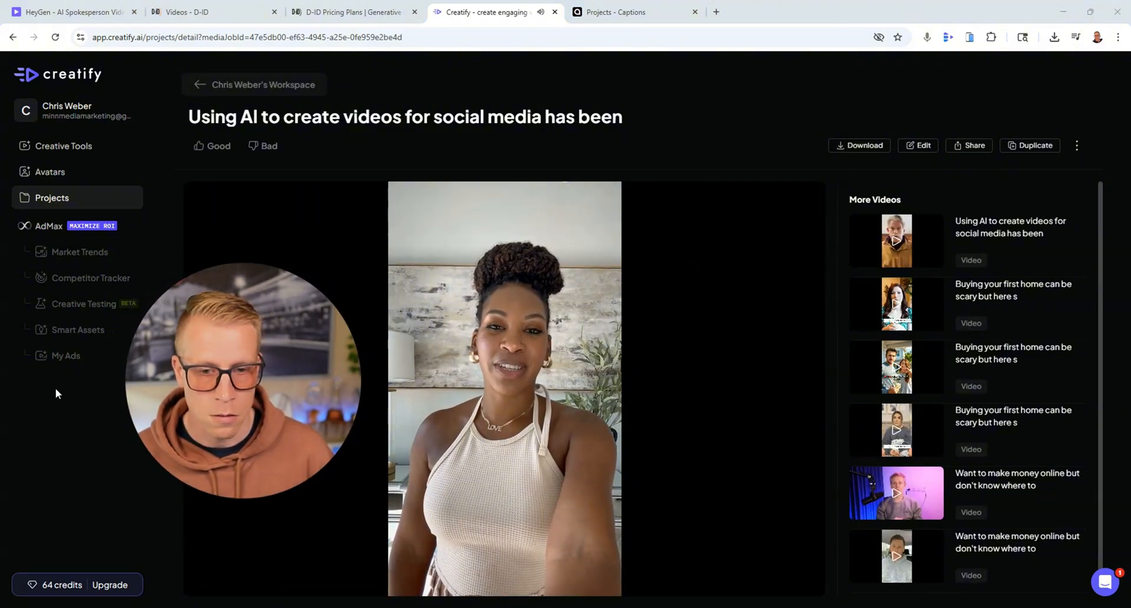
Briefly play the social media avatar video, then move to the Captions projects page.
{"action": "left_click", "coordinate": [503, 389]}
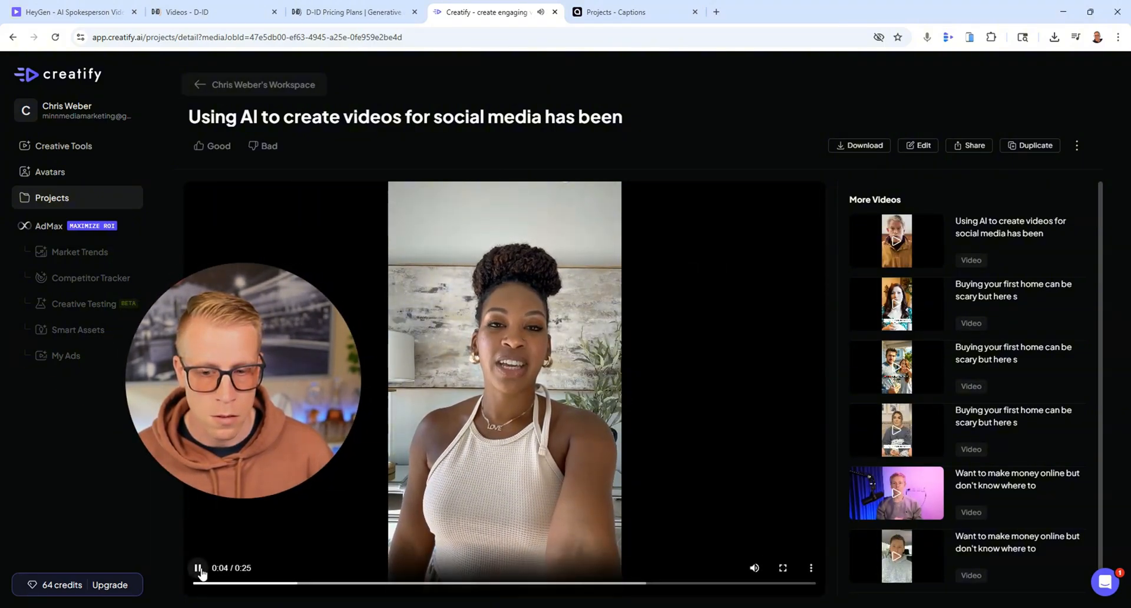
{"action": "left_click", "coordinate": [13, 36]}
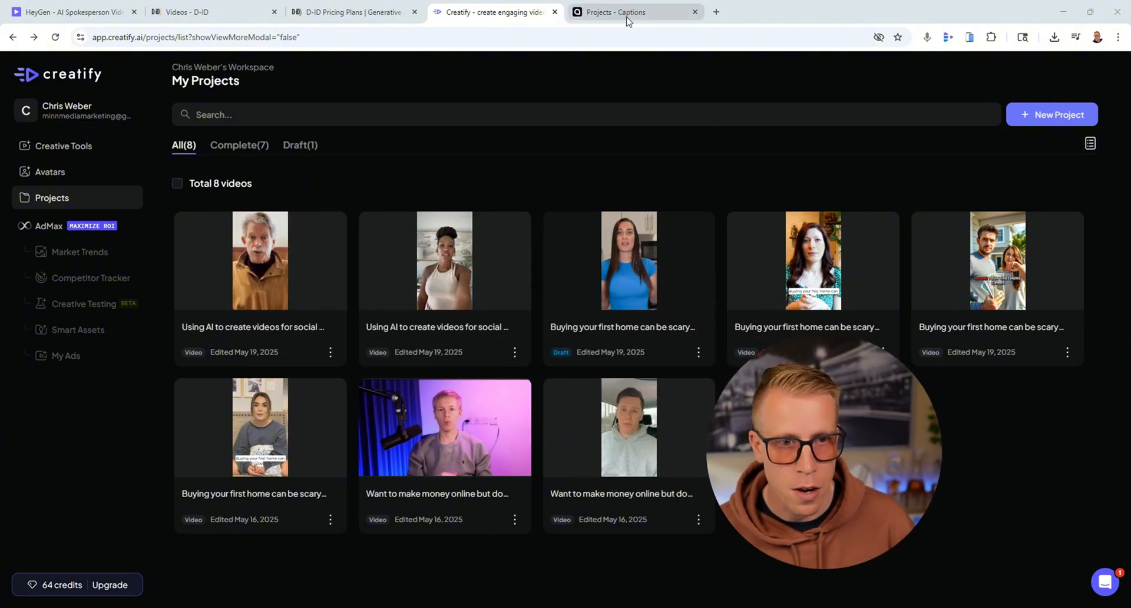
{"action": "left_click", "coordinate": [634, 12]}
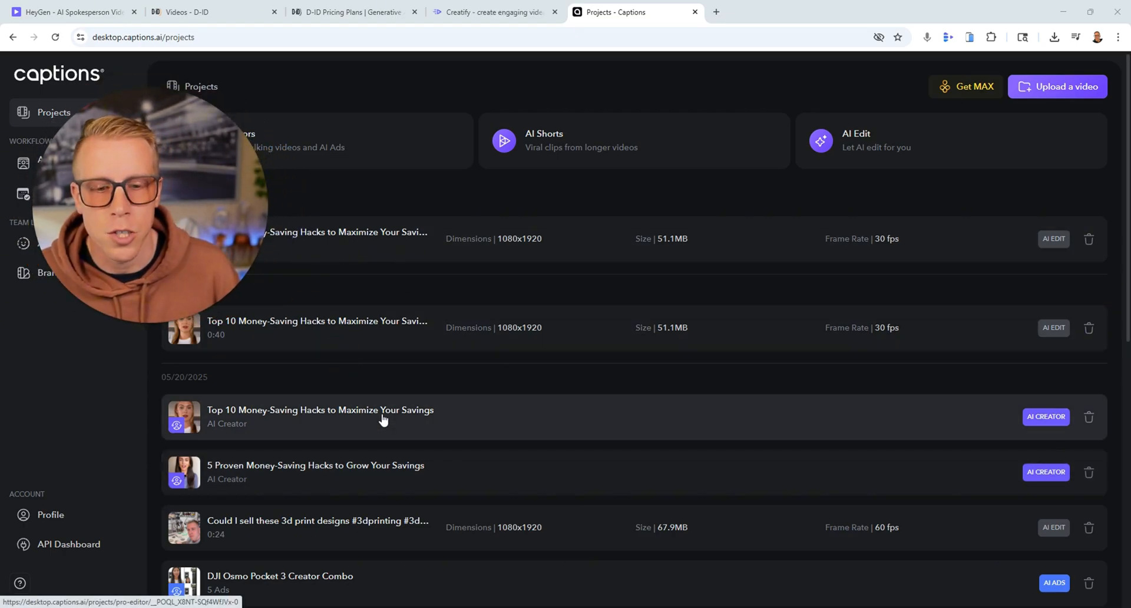
Preview the Top 10 money-saving hacks avatar project and go back to the Captions list.
{"action": "left_click", "coordinate": [319, 417]}
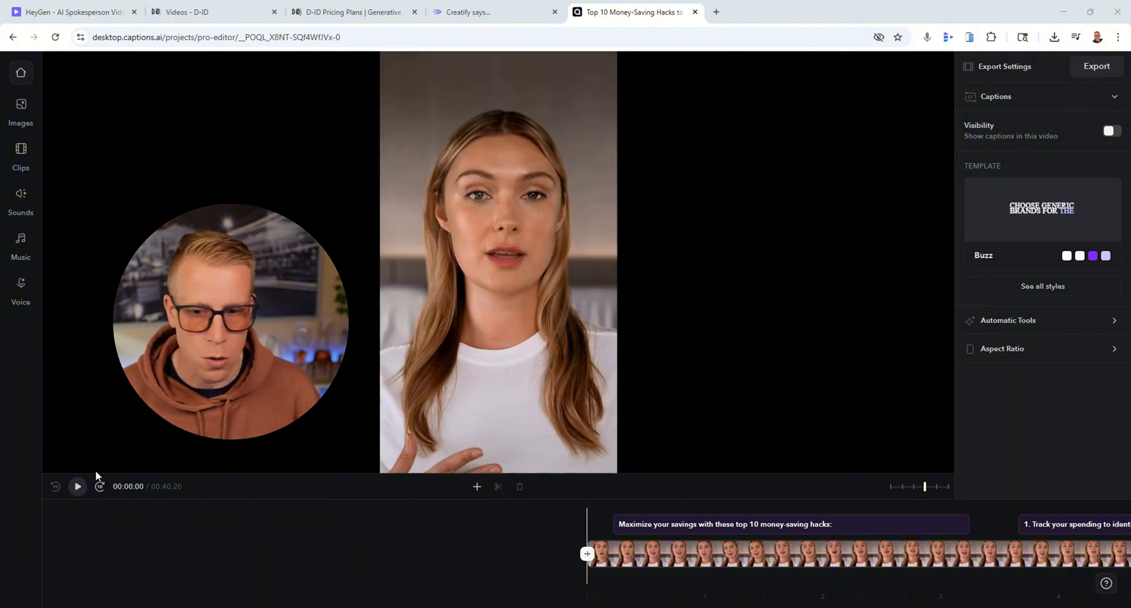
{"action": "left_click", "coordinate": [78, 487]}
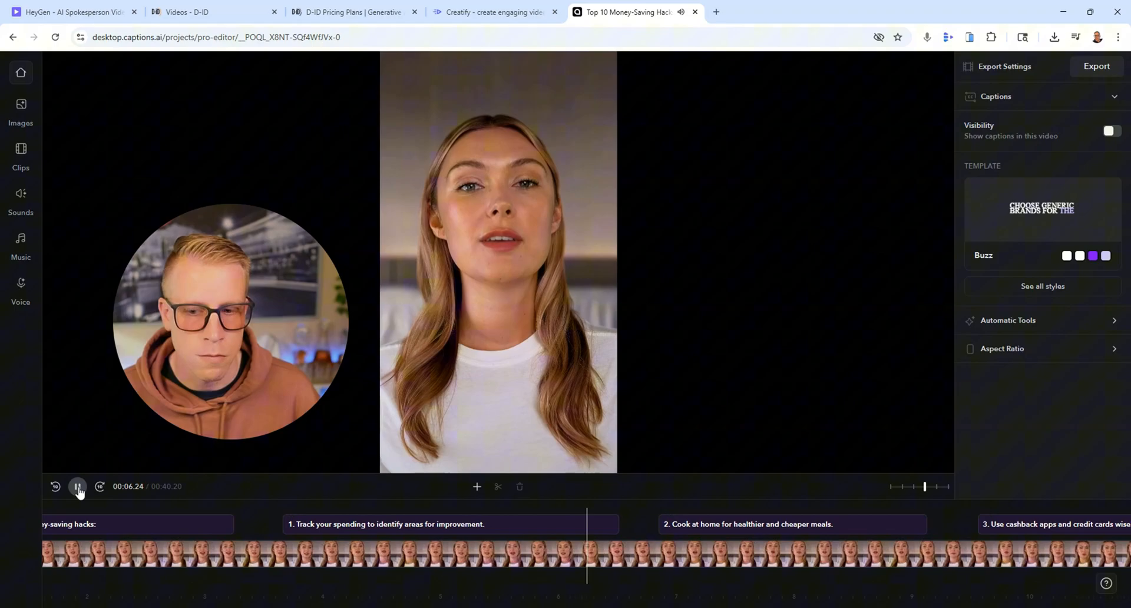
{"action": "left_click", "coordinate": [77, 486]}
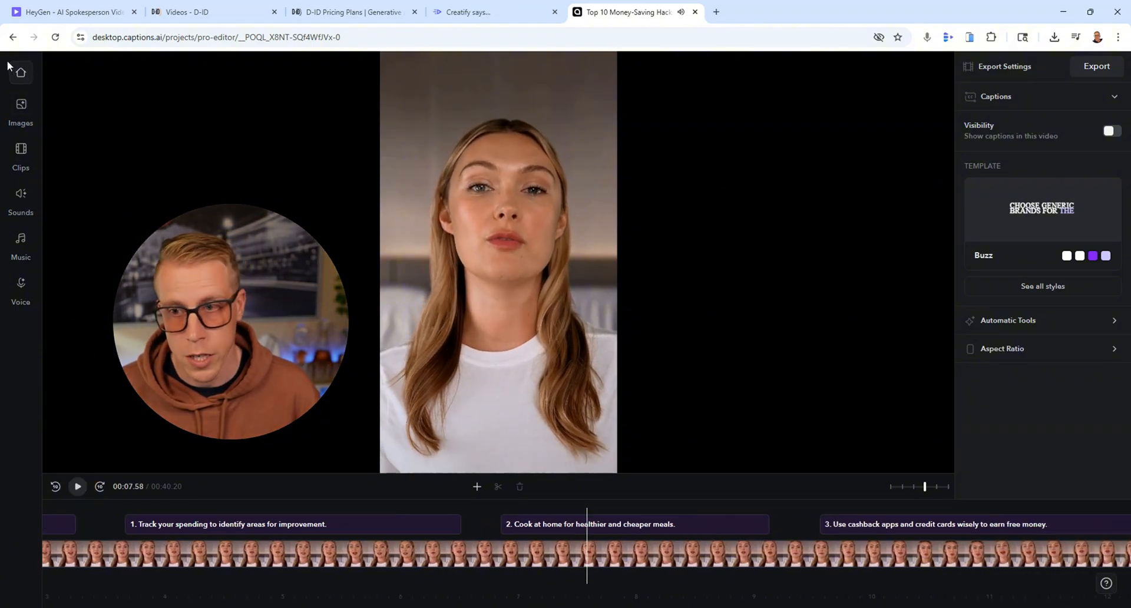
{"action": "mouse_move", "coordinate": [12, 37]}
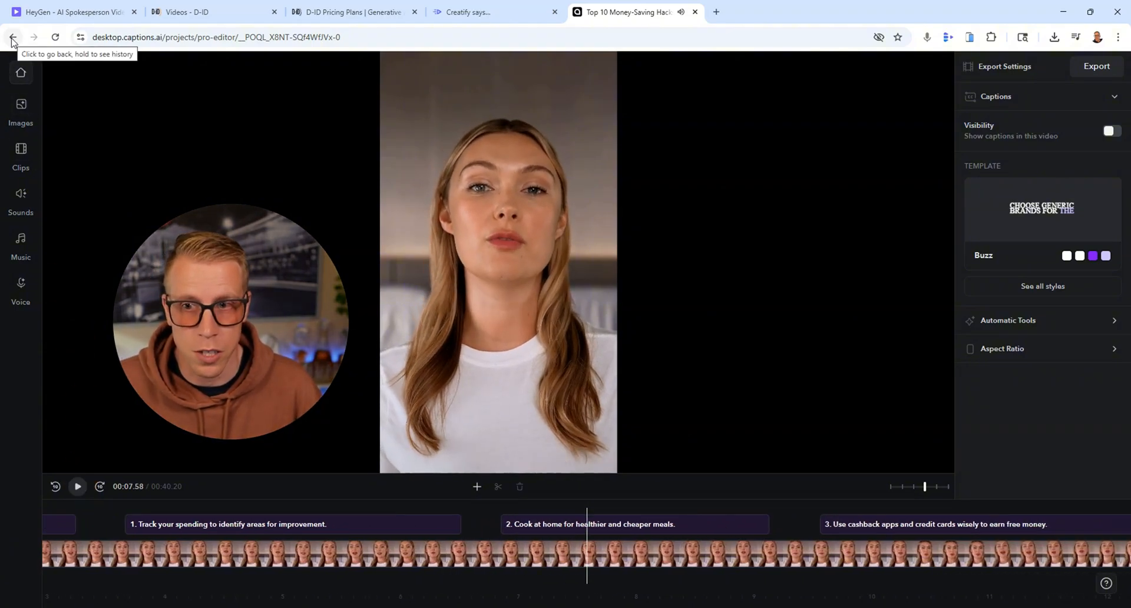
{"action": "left_click", "coordinate": [12, 36]}
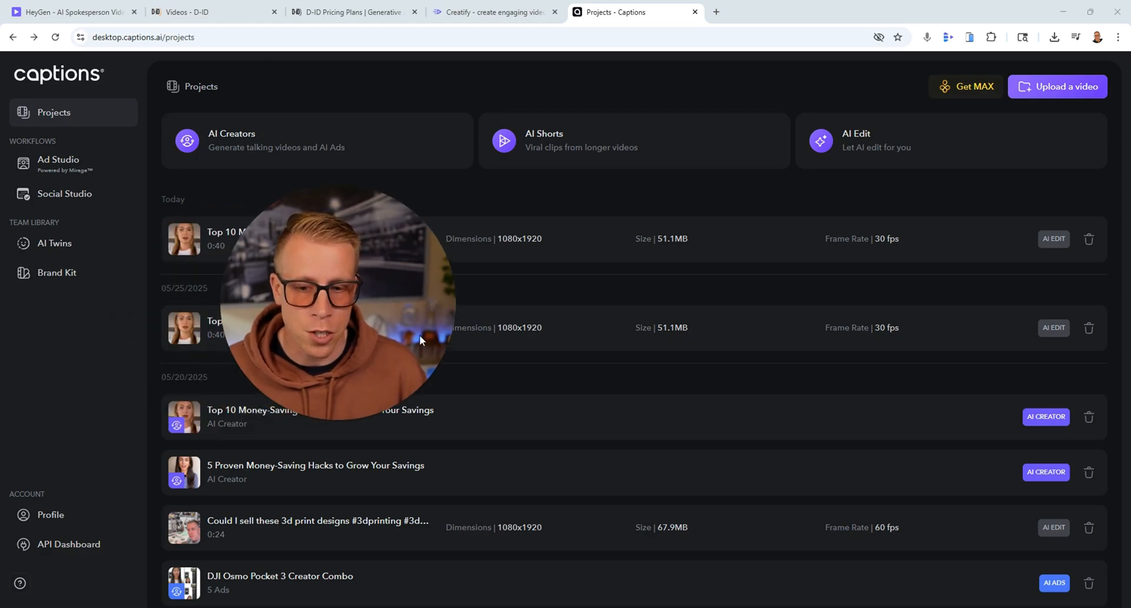
{"action": "scroll", "scroll_direction": "down", "scroll_amount": 3}
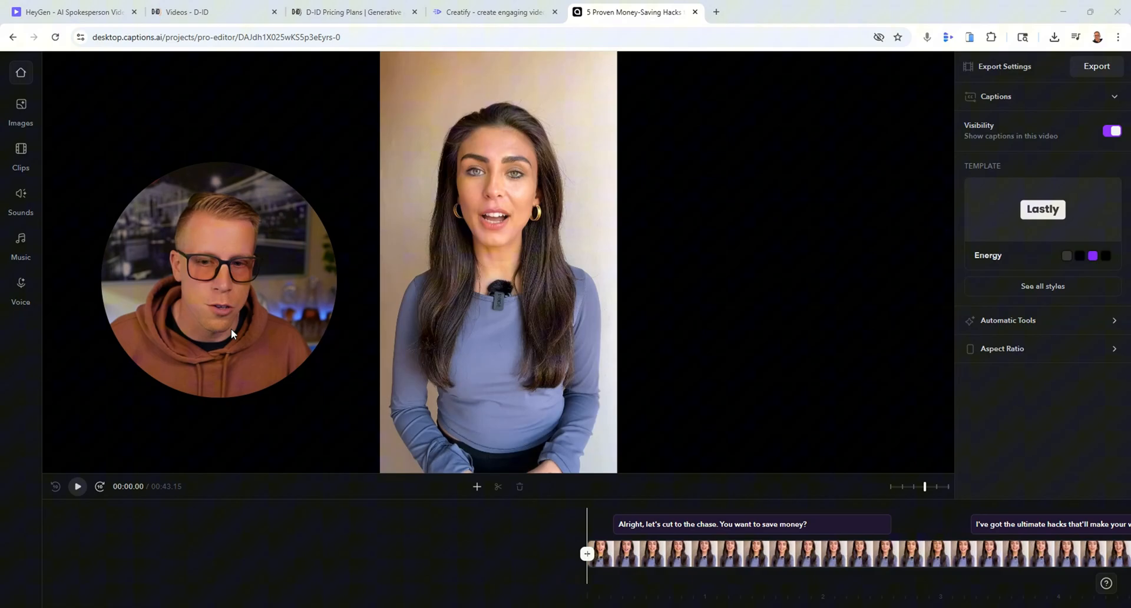
{"action": "mouse_move", "coordinate": [78, 486]}
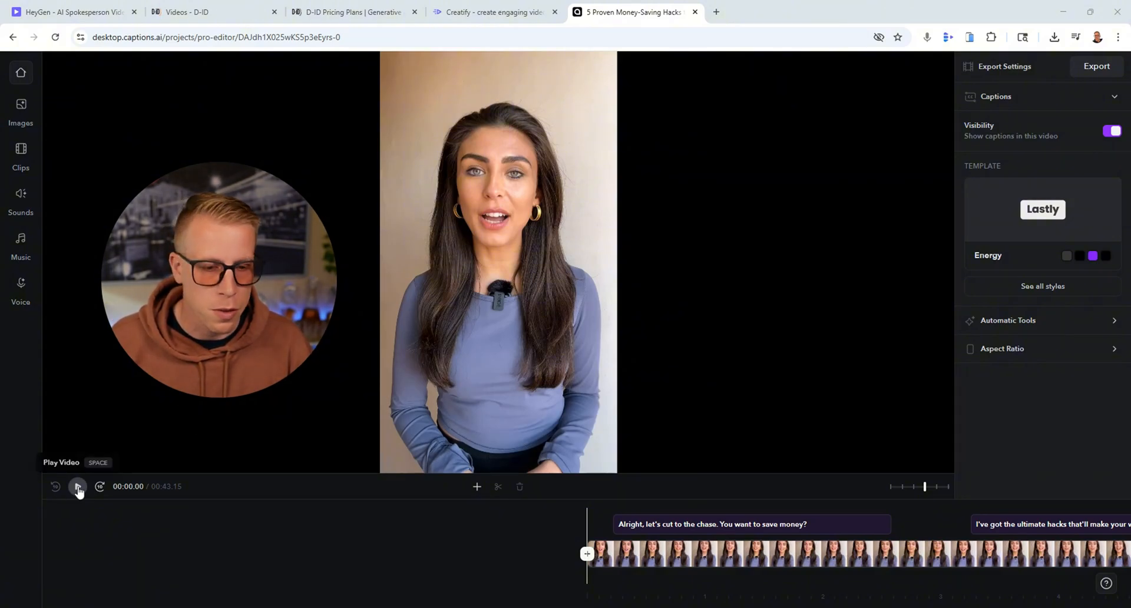
{"action": "left_click", "coordinate": [77, 490]}
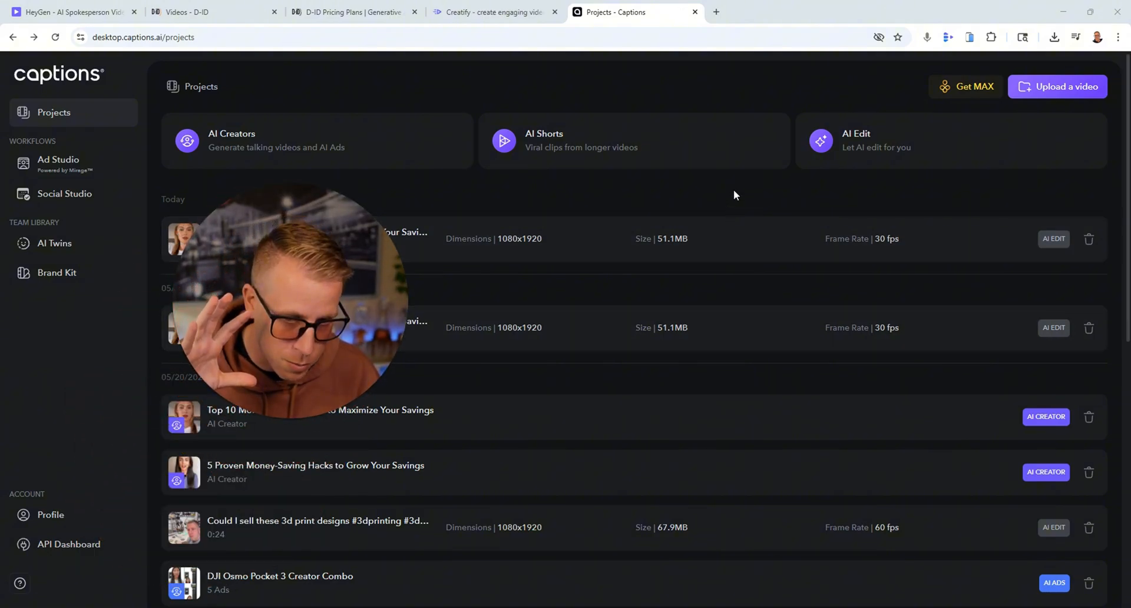
{"action": "mouse_move", "coordinate": [864, 139]}
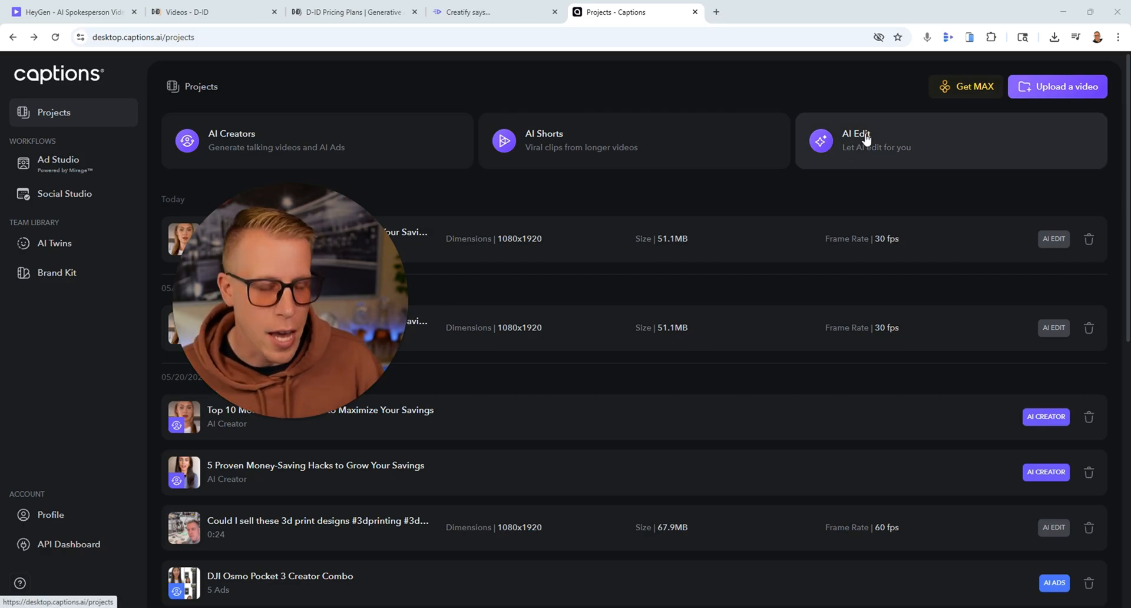
{"action": "left_click", "coordinate": [1056, 86]}
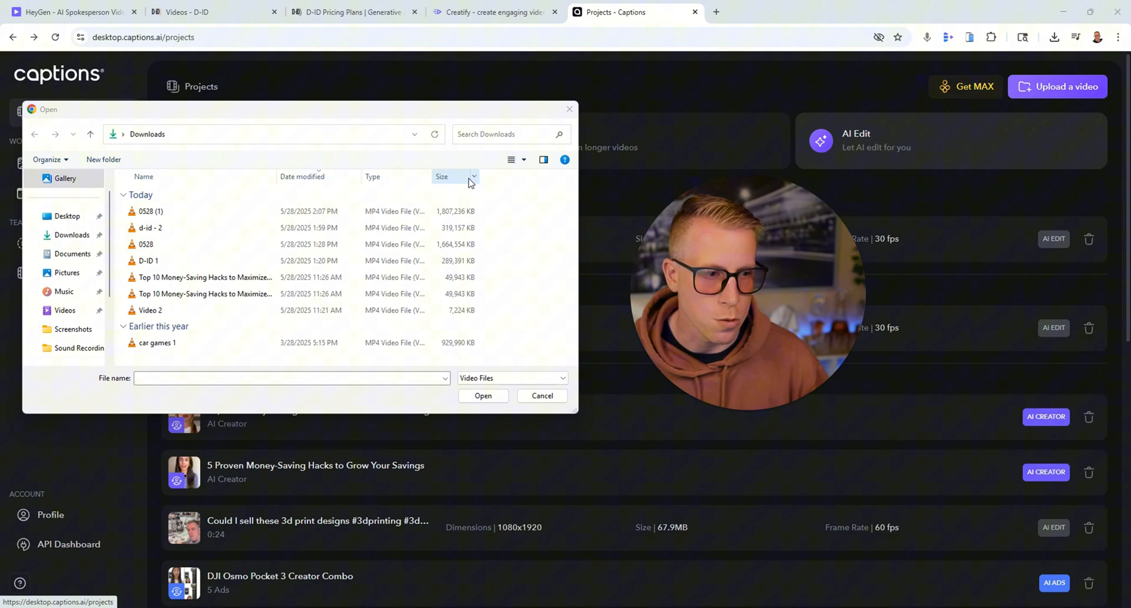
{"action": "left_click", "coordinate": [542, 394]}
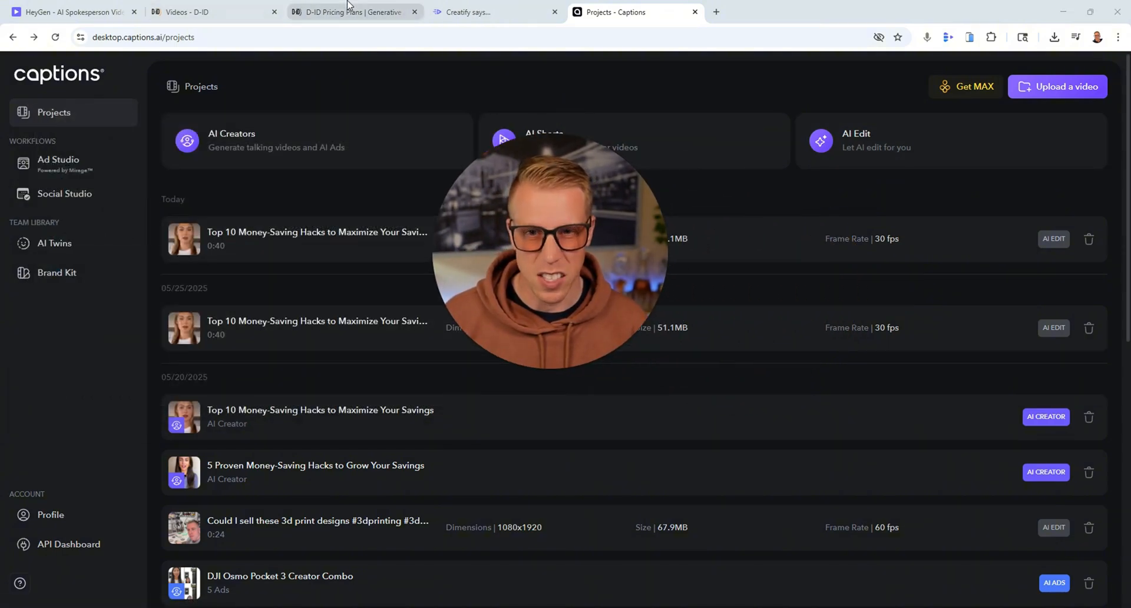
{"action": "left_click", "coordinate": [210, 12]}
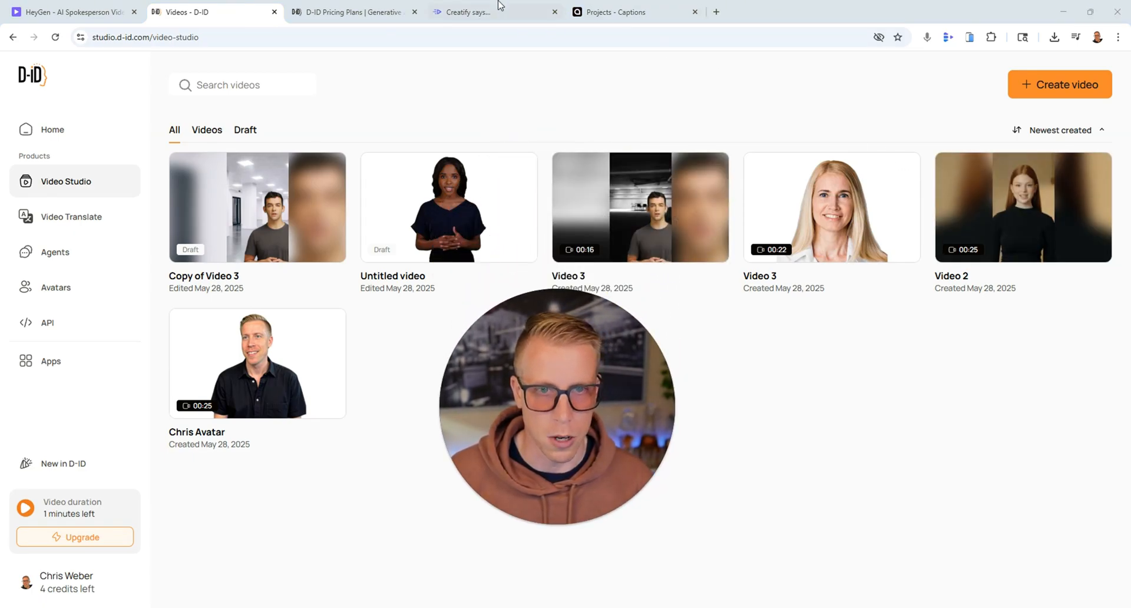
{"action": "left_click", "coordinate": [635, 12]}
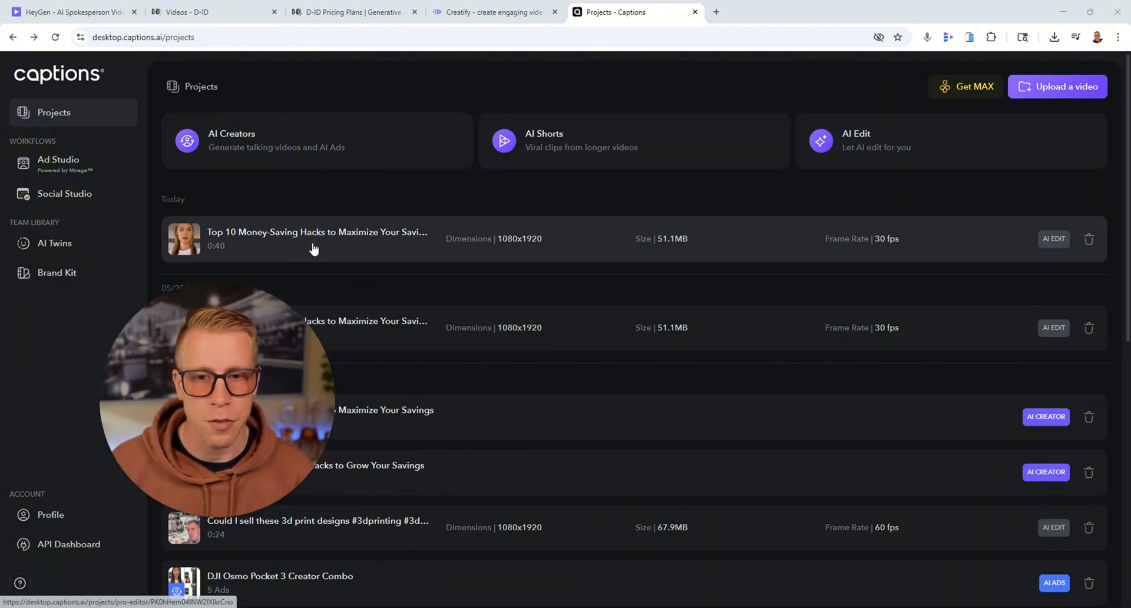
{"action": "left_click", "coordinate": [317, 238]}
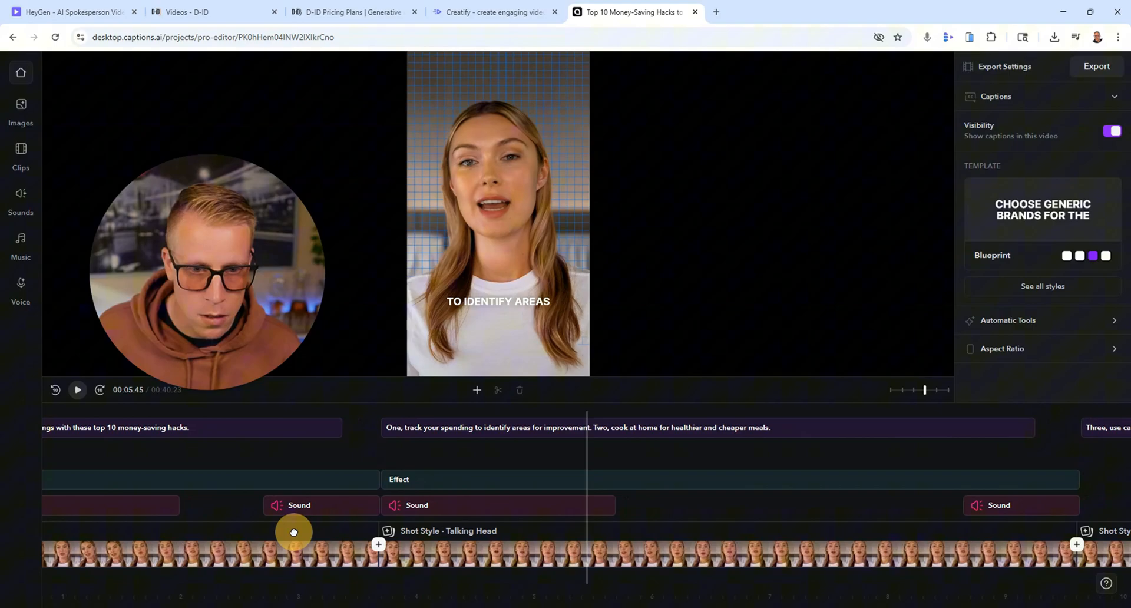
Scrub and play the AI-edited money-saving hacks video through its B-roll, then return to D-ID.
{"action": "left_click_drag", "start_coordinate": [294, 554], "coordinate": [516, 557]}
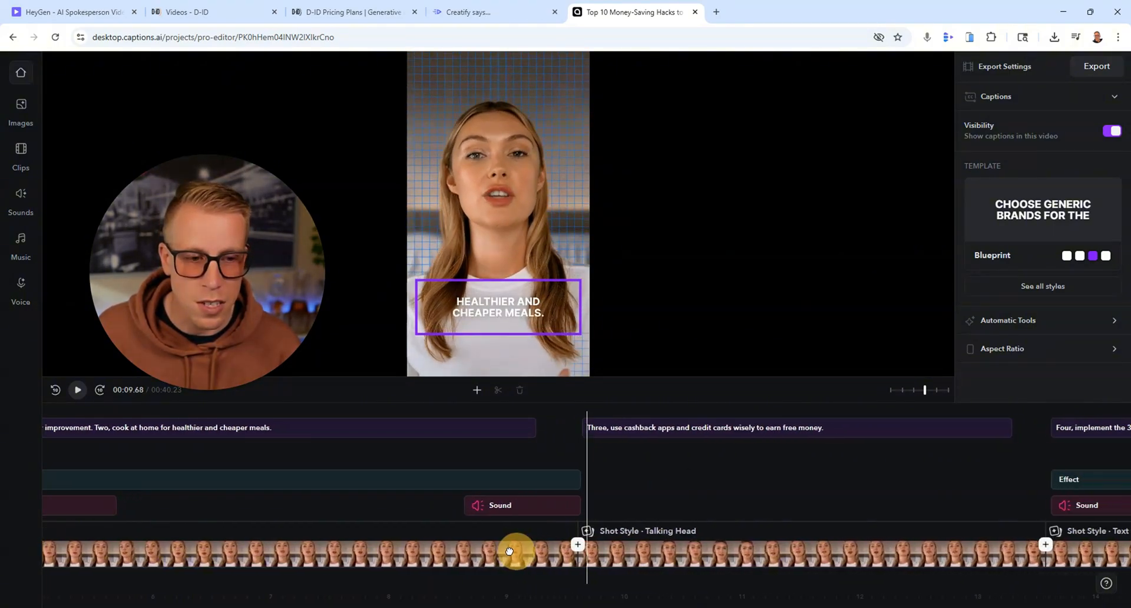
{"action": "left_click_drag", "start_coordinate": [516, 551], "coordinate": [333, 573]}
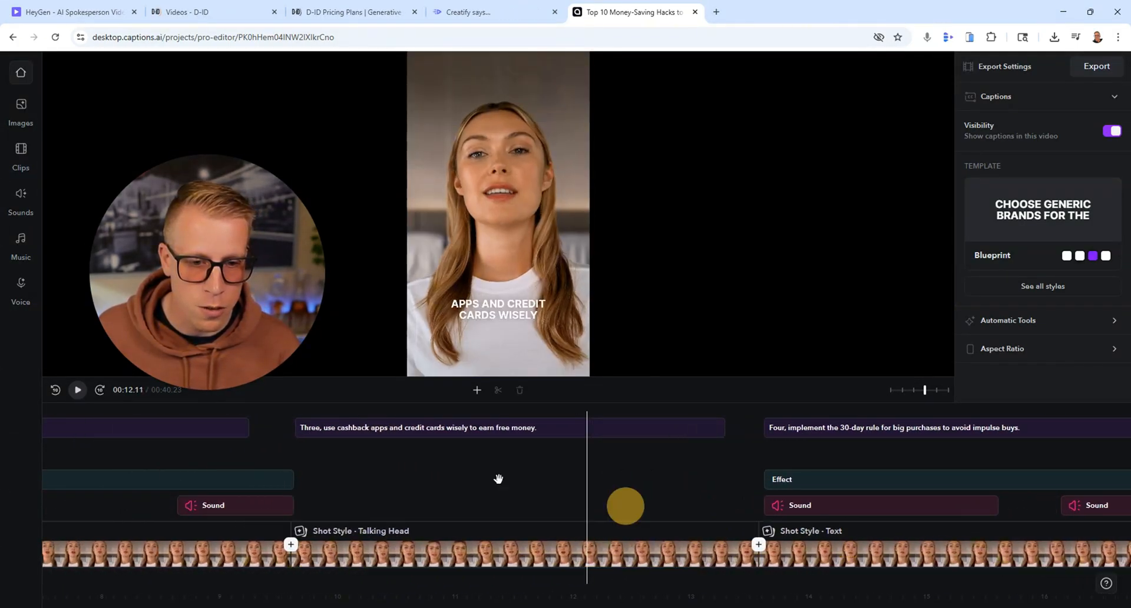
{"action": "left_click", "coordinate": [78, 390]}
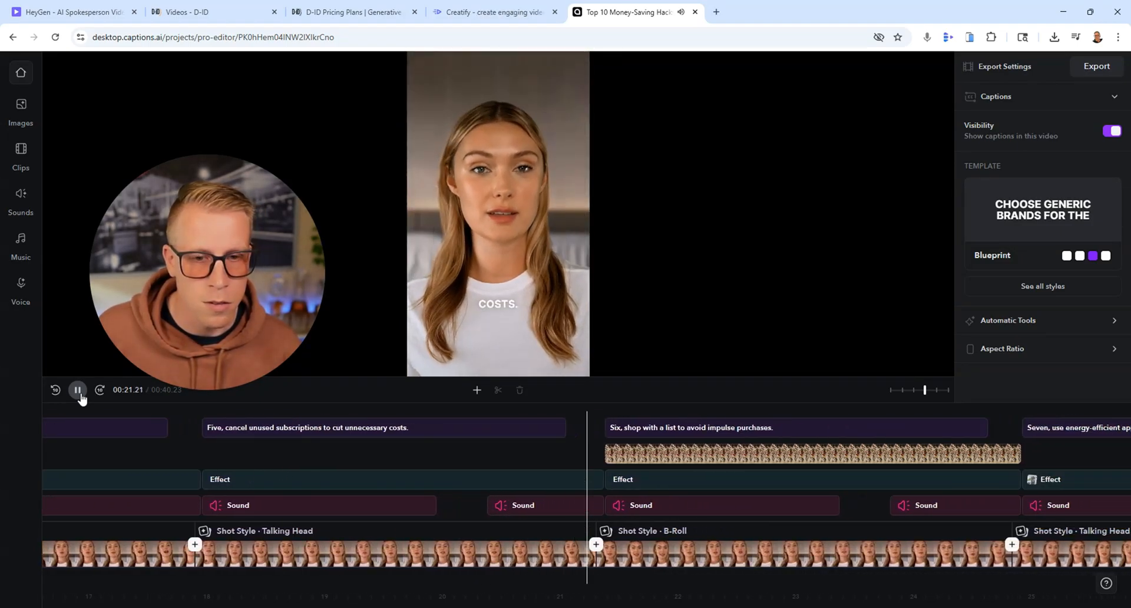
{"action": "left_click", "coordinate": [78, 390]}
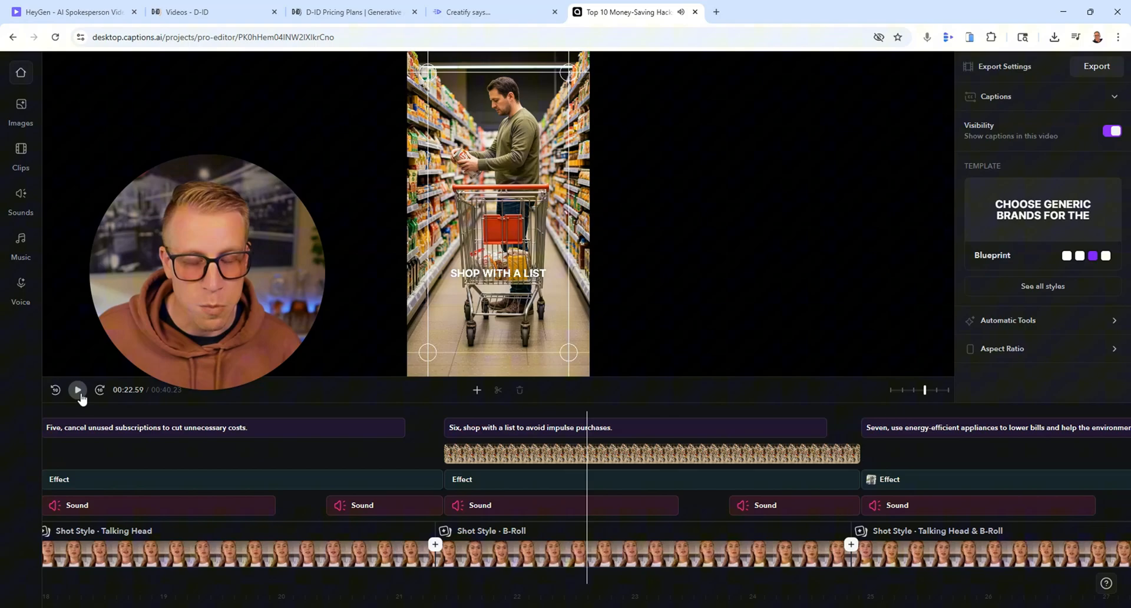
{"action": "left_click", "coordinate": [78, 390]}
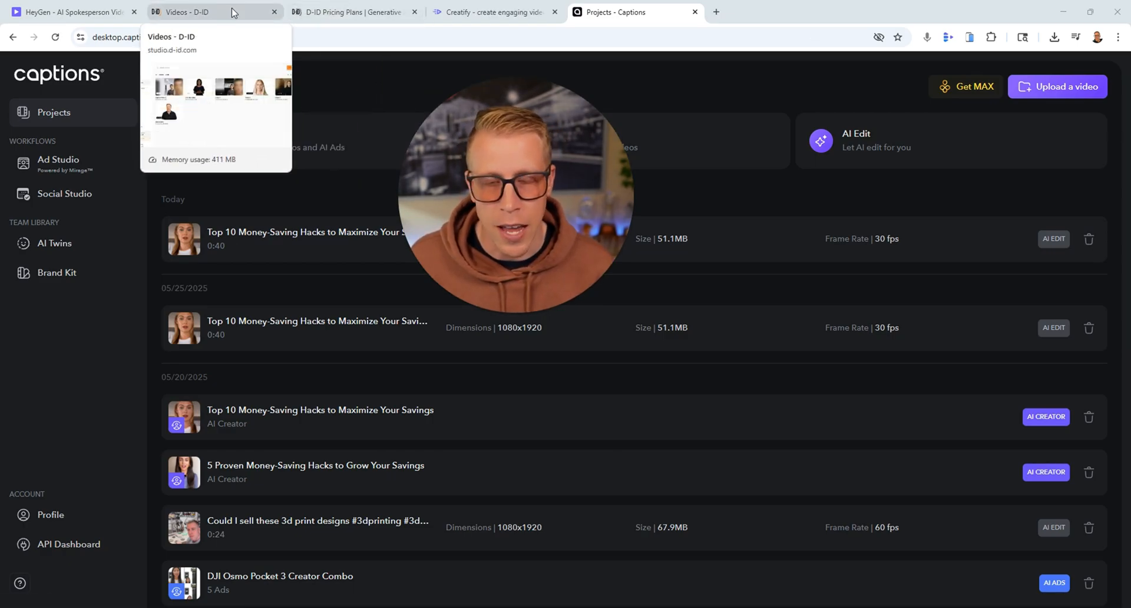
{"action": "left_click", "coordinate": [210, 11]}
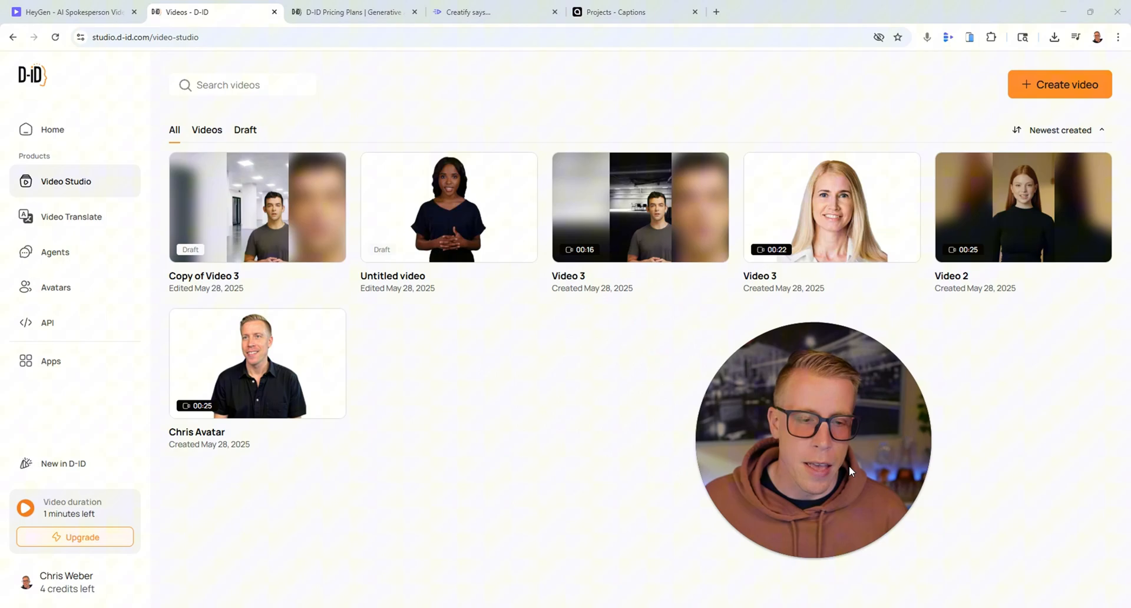